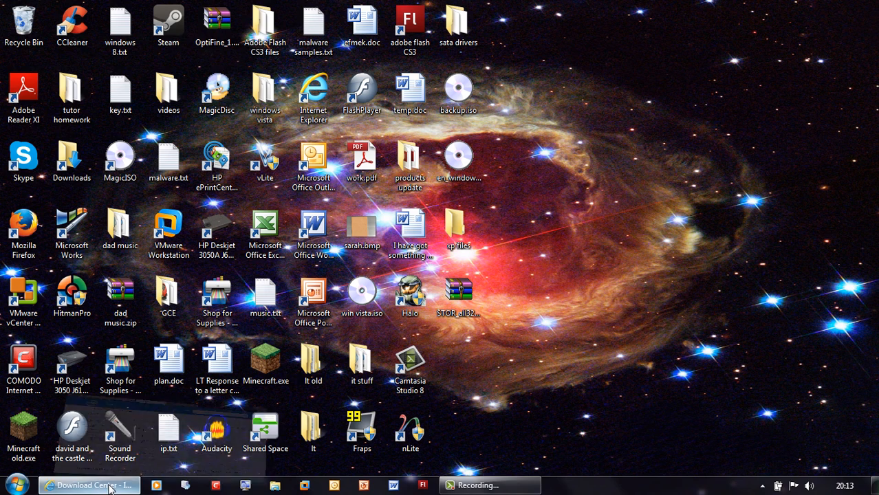
# Restore the Intel Download Center window from the taskbar to search downloads for 'matrix'.
pyautogui.click(93, 484)
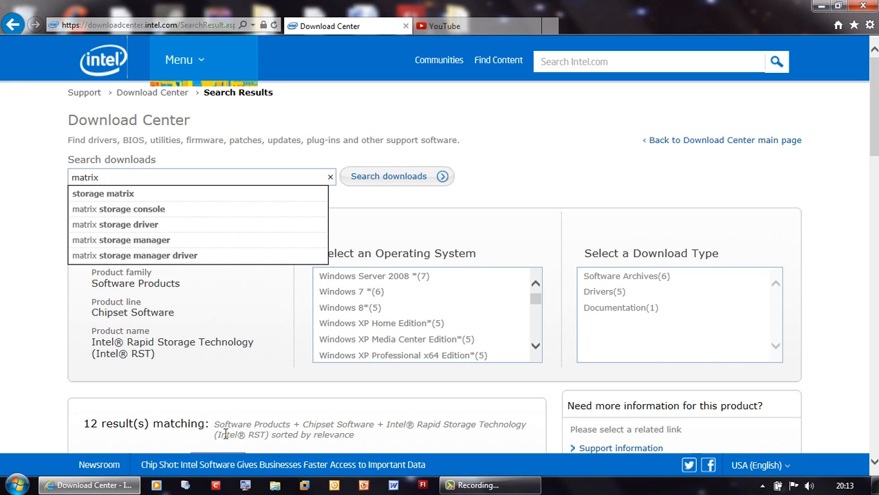
pyautogui.moveTo(856, 125)
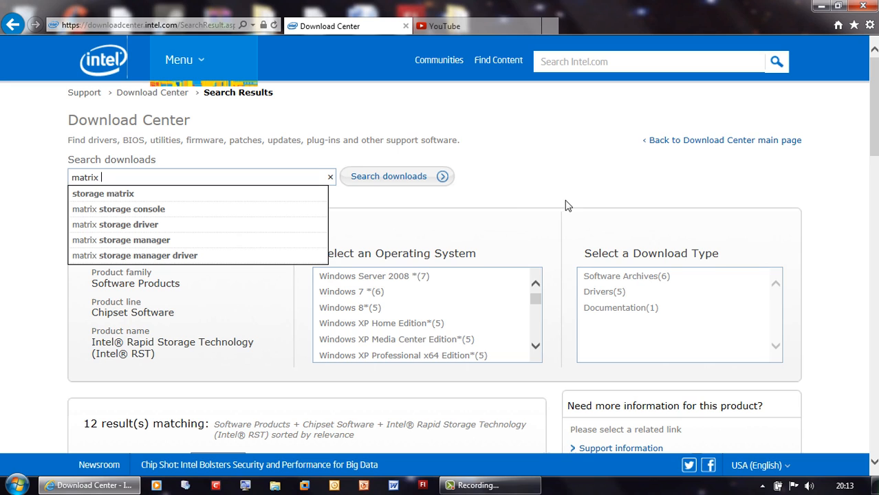
pyautogui.moveTo(520, 193)
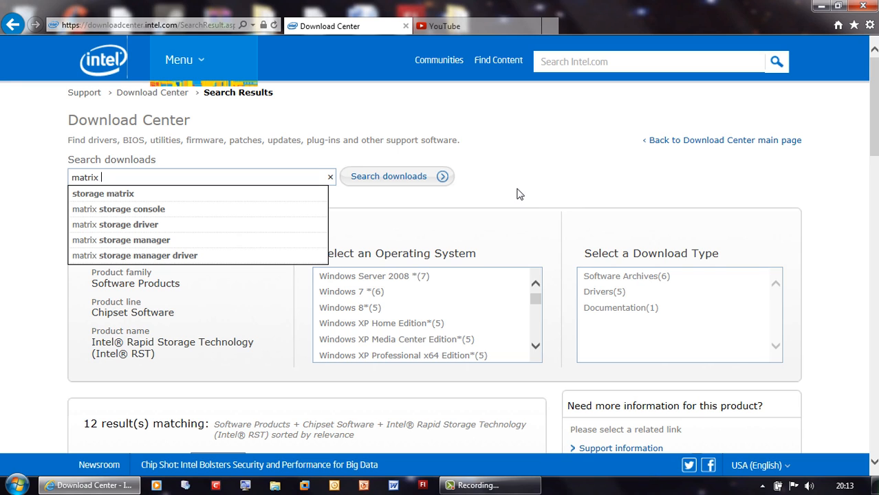
pyautogui.moveTo(426, 214)
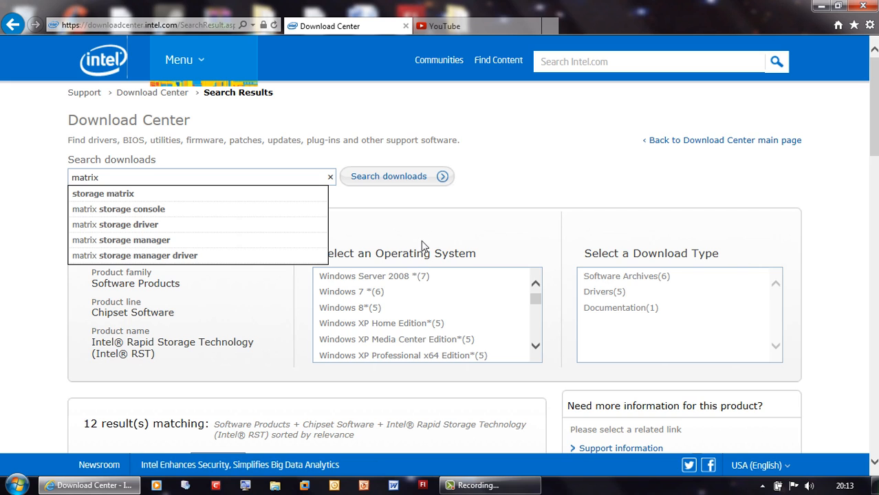
pyautogui.moveTo(776, 188)
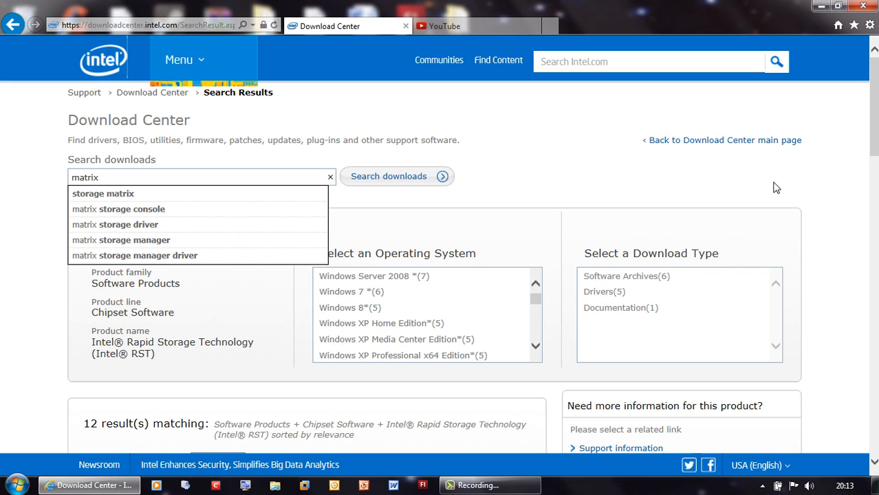
pyautogui.moveTo(412, 214)
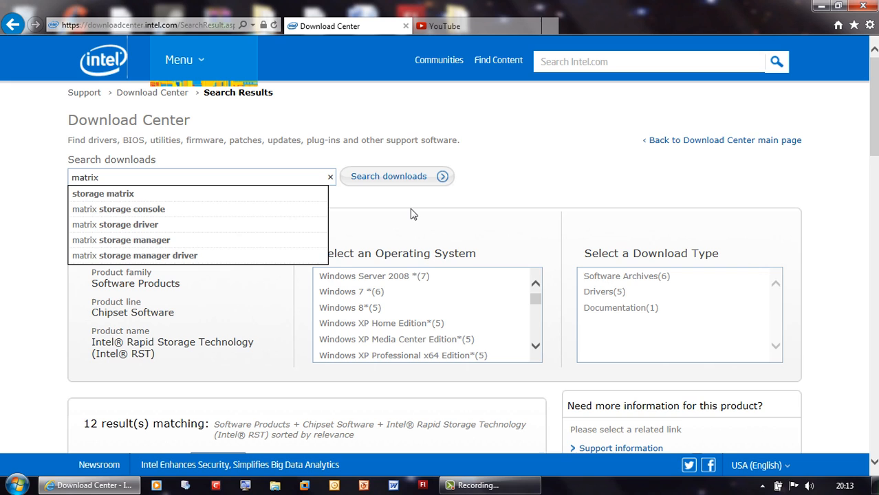
pyautogui.moveTo(259, 213)
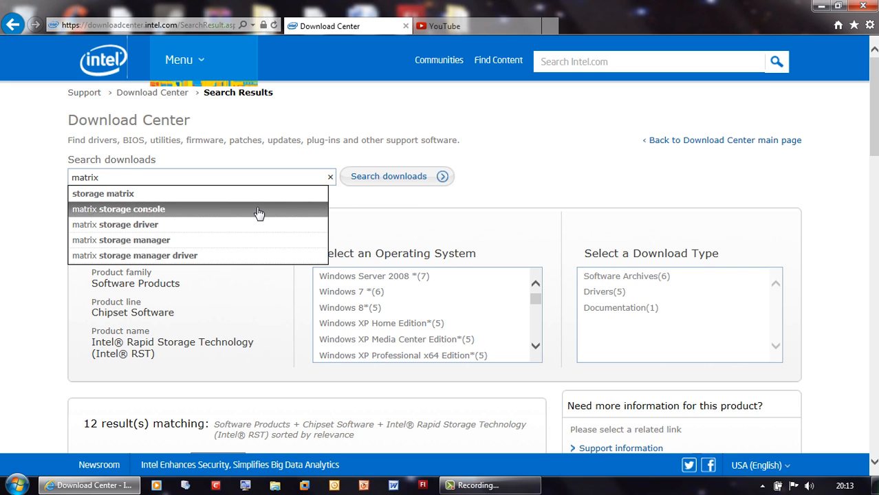
pyautogui.moveTo(319, 224)
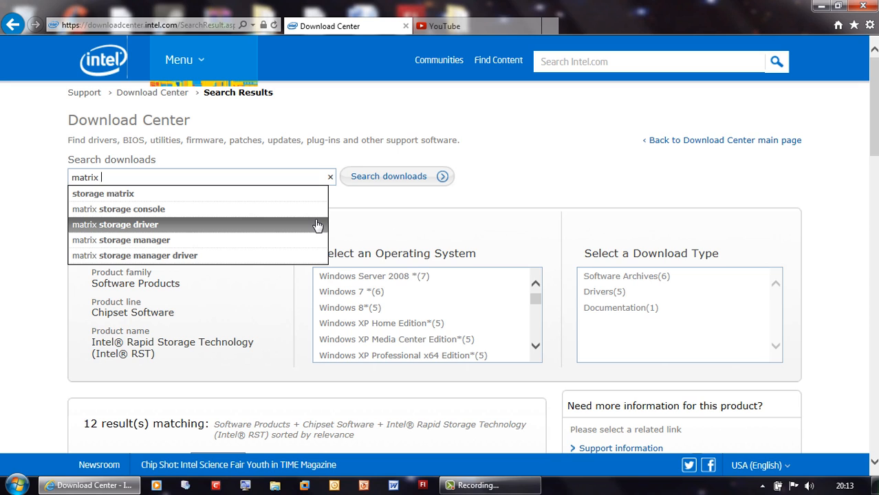
pyautogui.moveTo(296, 242)
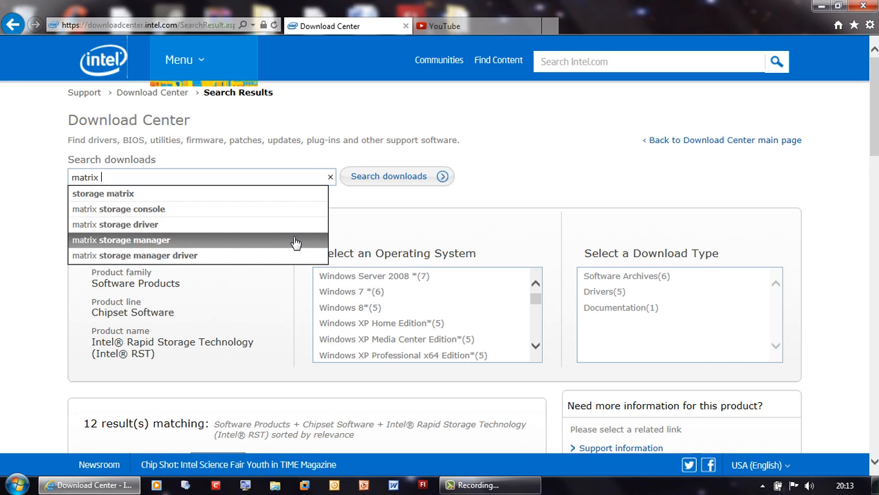
pyautogui.moveTo(156, 224)
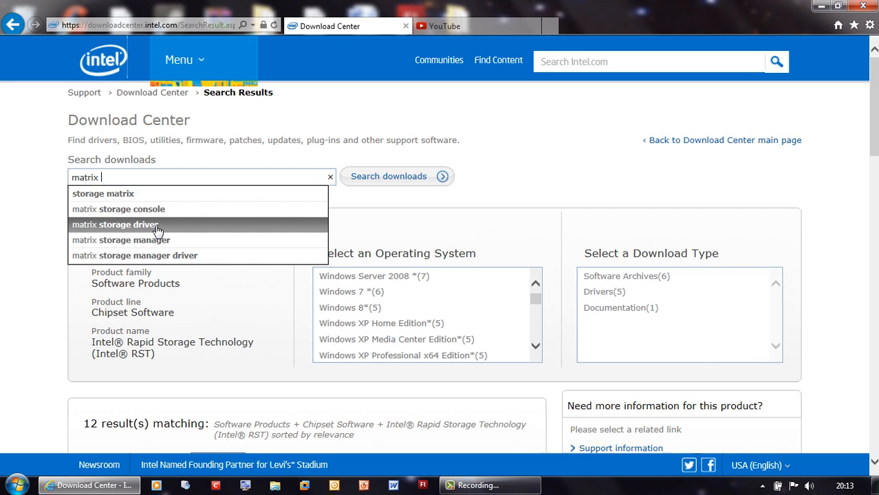
pyautogui.moveTo(138, 229)
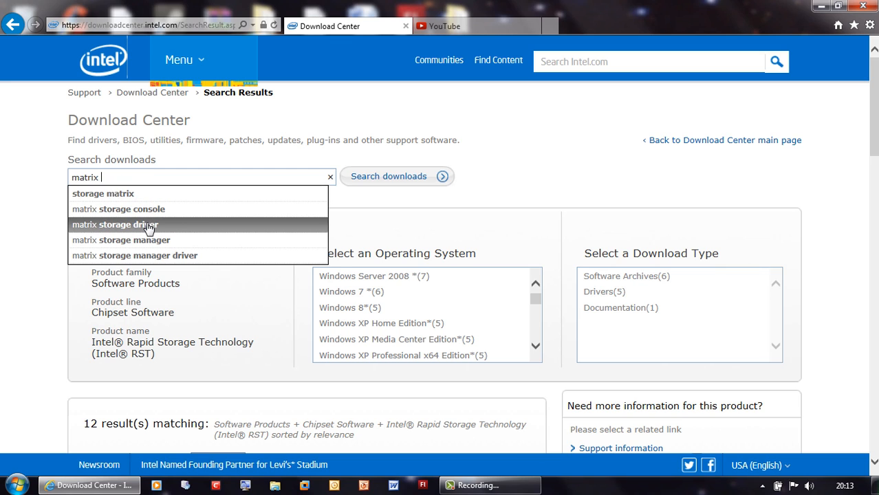
# Open the RAID Matrix Storage Manager Driver page under the Drivers filter, then inspect its 32-bit zip.
pyautogui.click(115, 224)
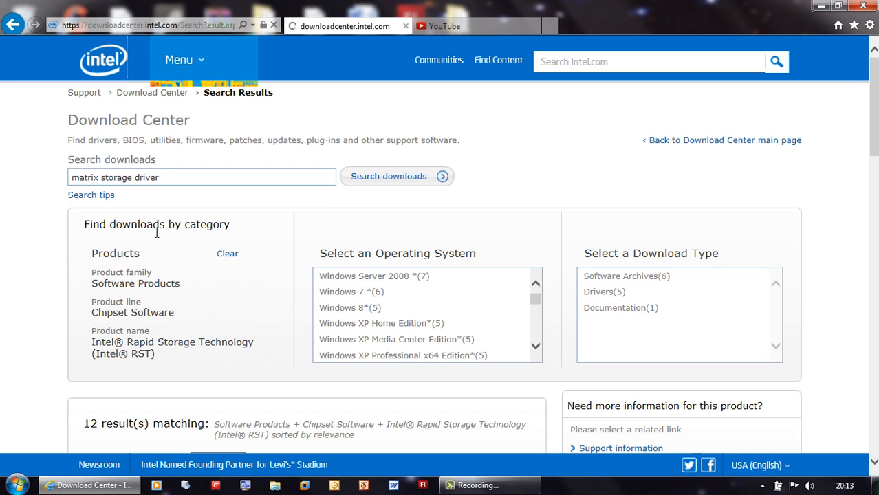
pyautogui.moveTo(537, 304)
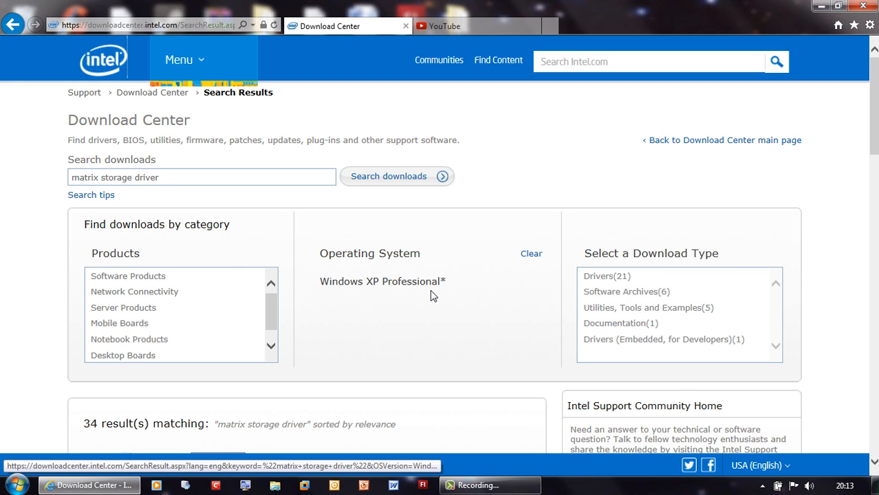
pyautogui.click(608, 276)
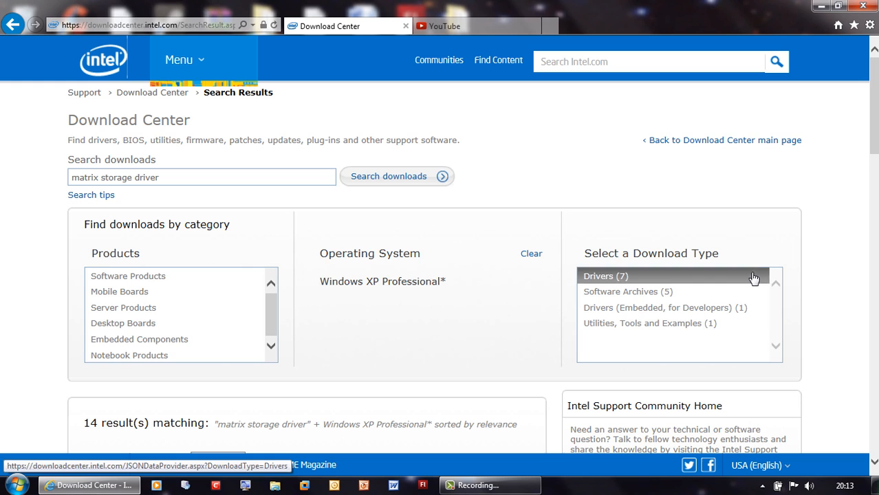
pyautogui.scroll(-3)
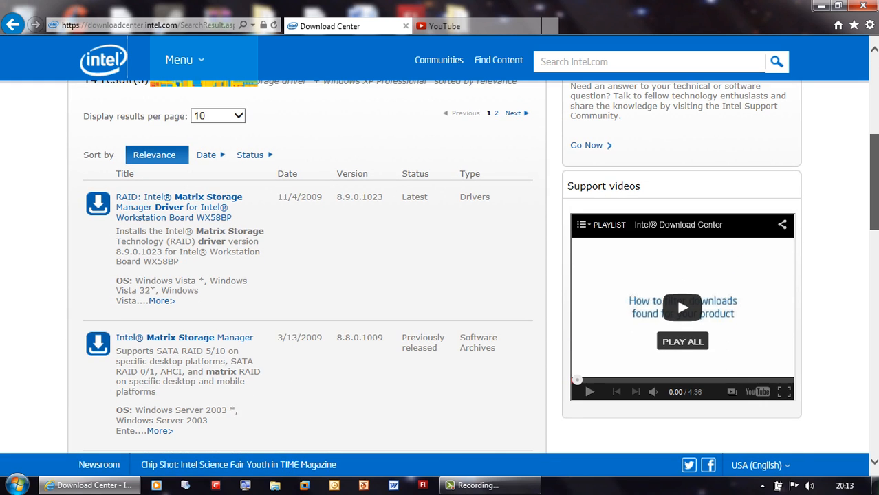
pyautogui.moveTo(423, 255)
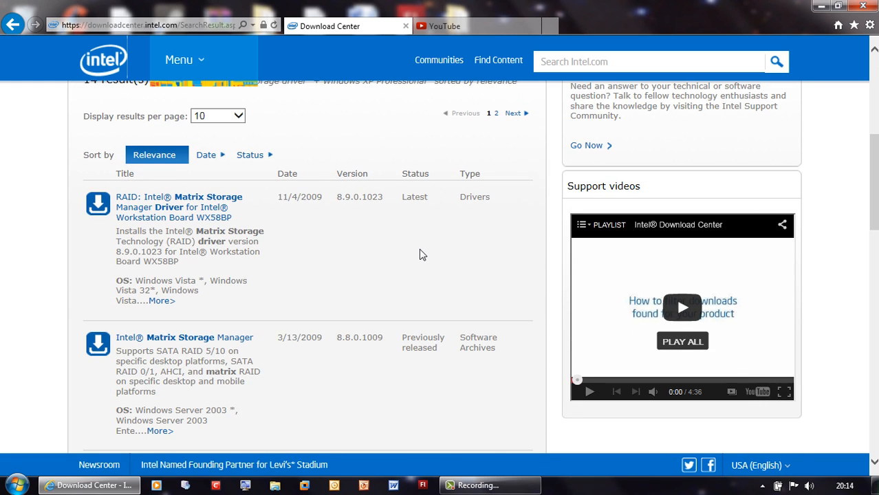
pyautogui.moveTo(217, 217)
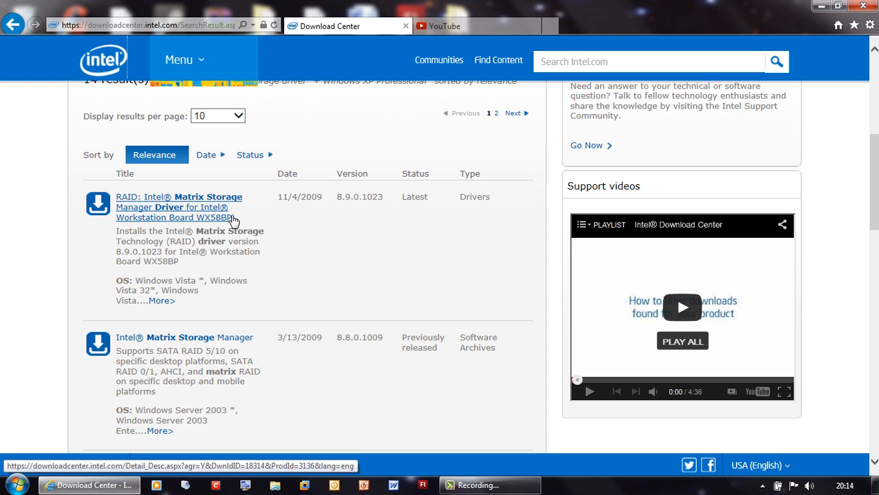
pyautogui.moveTo(227, 219)
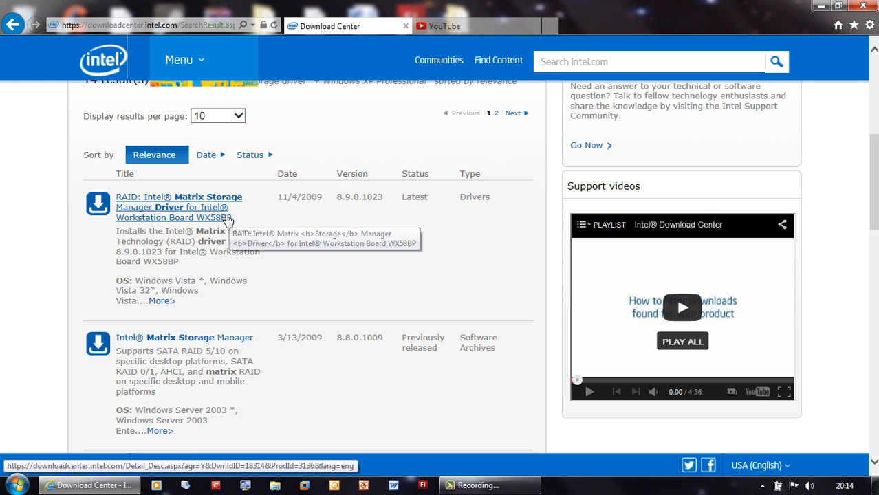
pyautogui.click(192, 206)
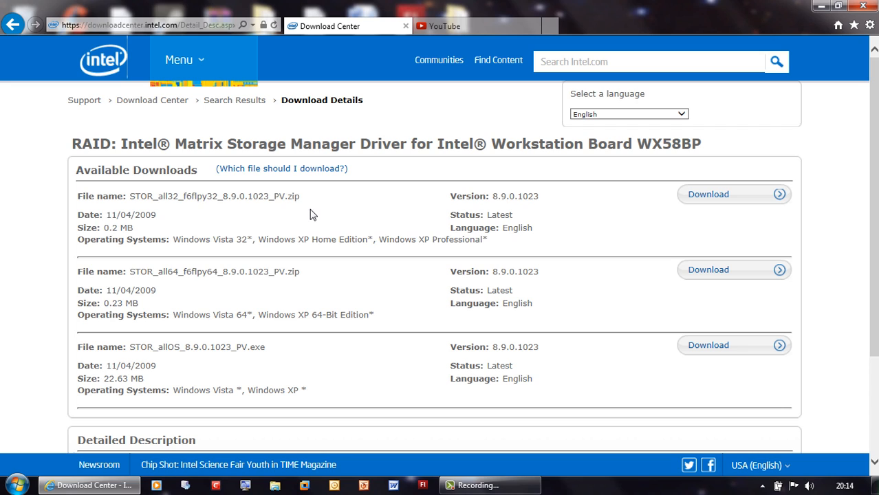
pyautogui.moveTo(184, 200)
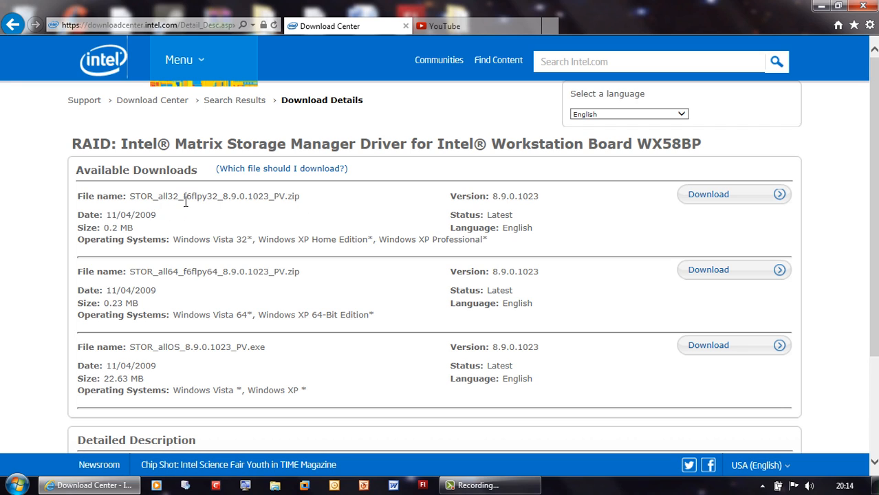
pyautogui.moveTo(217, 283)
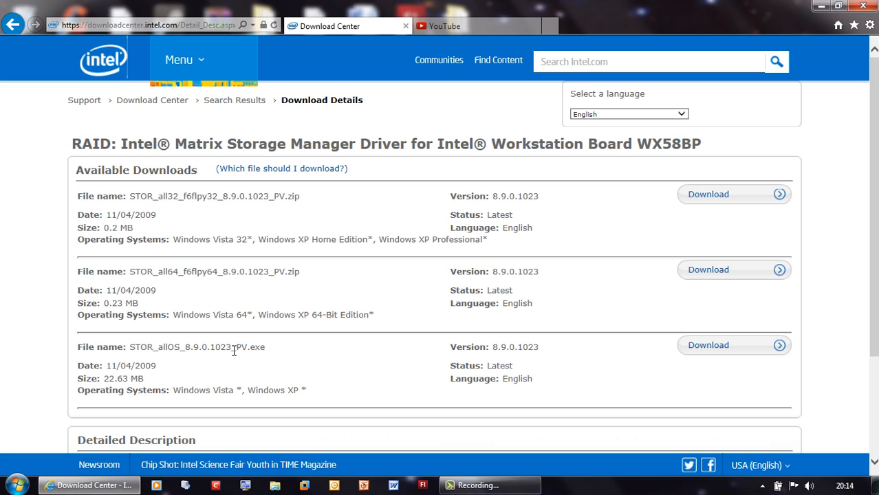
pyautogui.moveTo(675, 203)
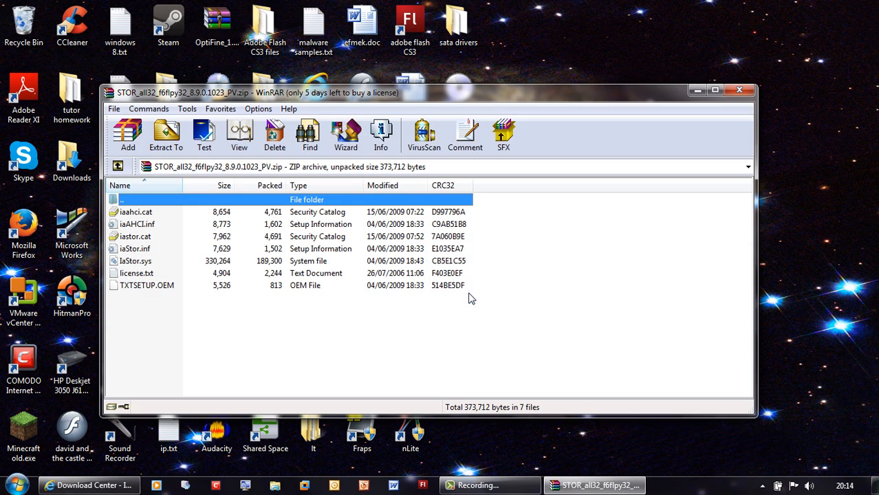
pyautogui.click(138, 224)
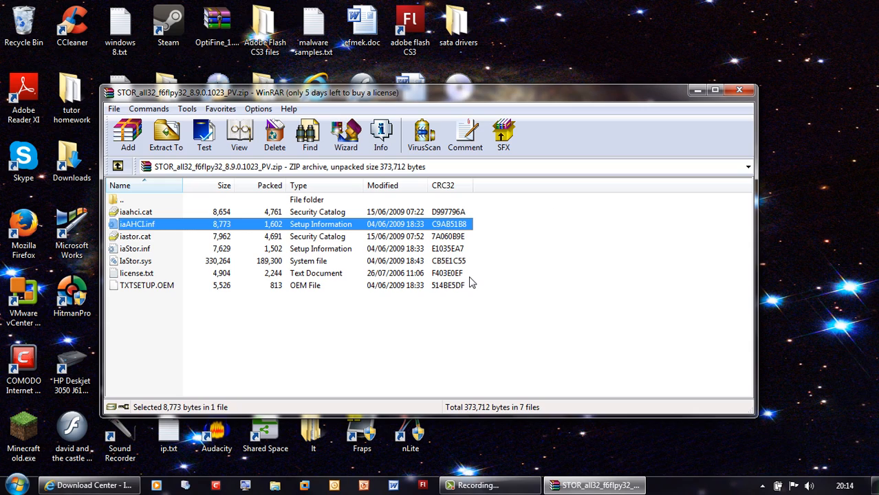
pyautogui.click(741, 90)
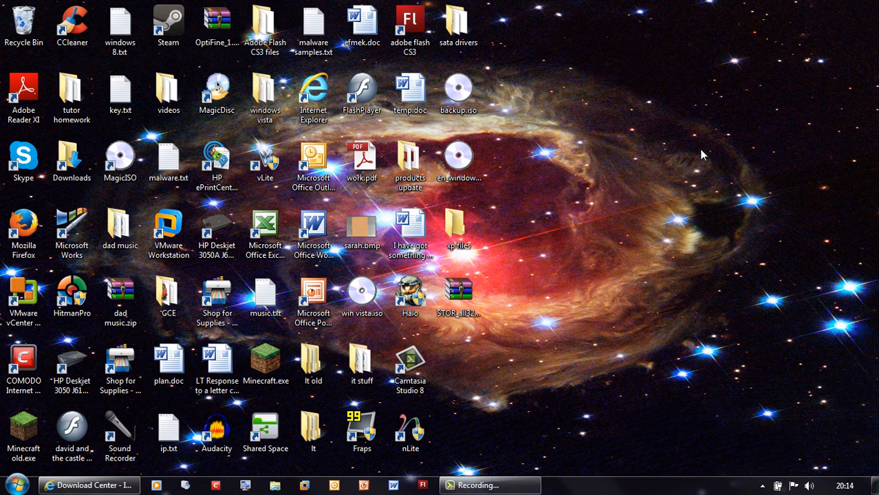
# Download the 32-bit XP Matrix Storage Manager zip, accept the license, and close the browser.
pyautogui.click(88, 484)
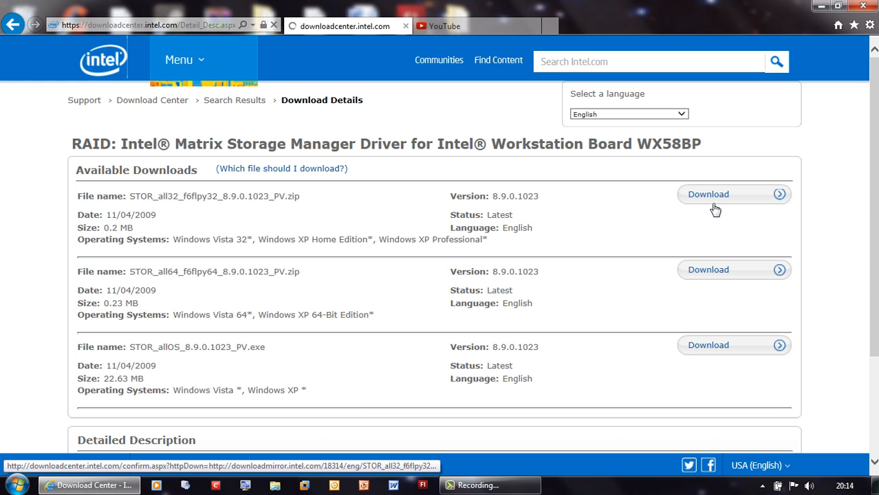
pyautogui.click(735, 194)
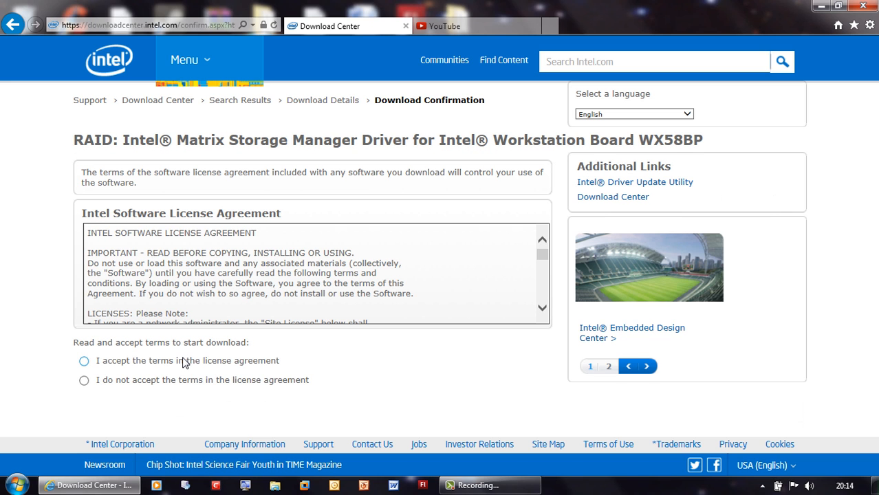
pyautogui.click(83, 361)
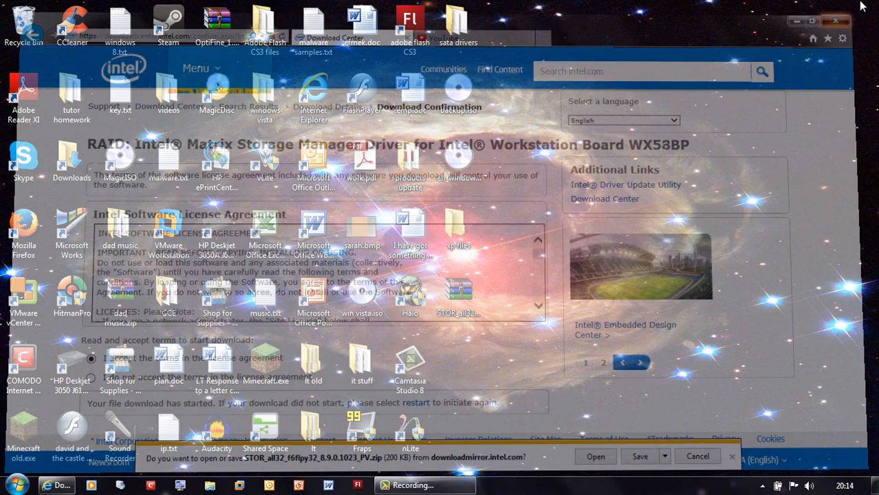
pyautogui.click(856, 19)
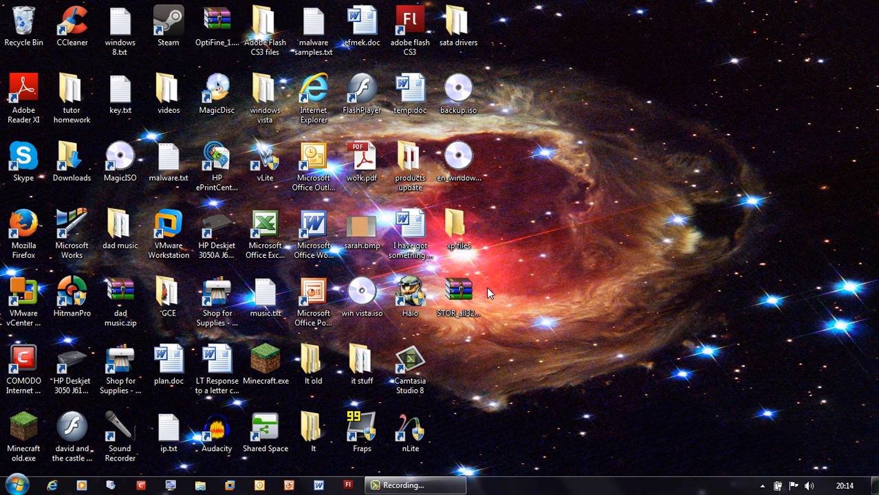
# Create a new desktop folder named 'drivers'.
pyautogui.click(468, 14)
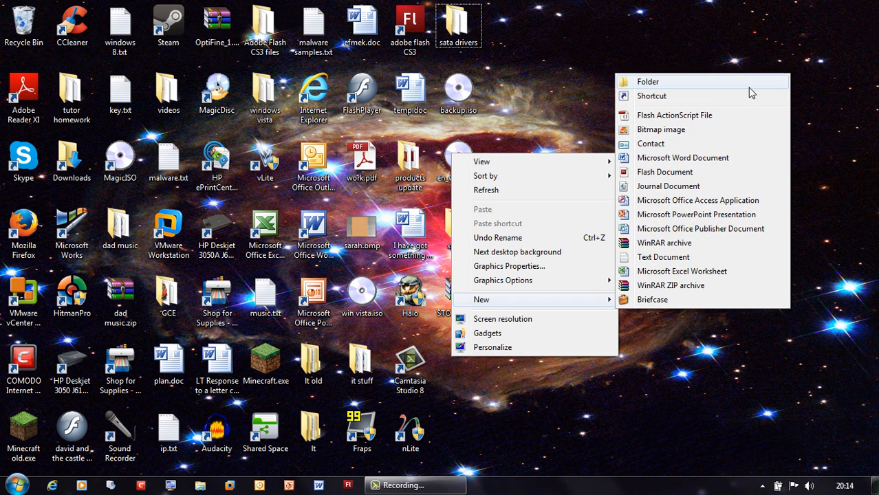
pyautogui.moveTo(852, 179)
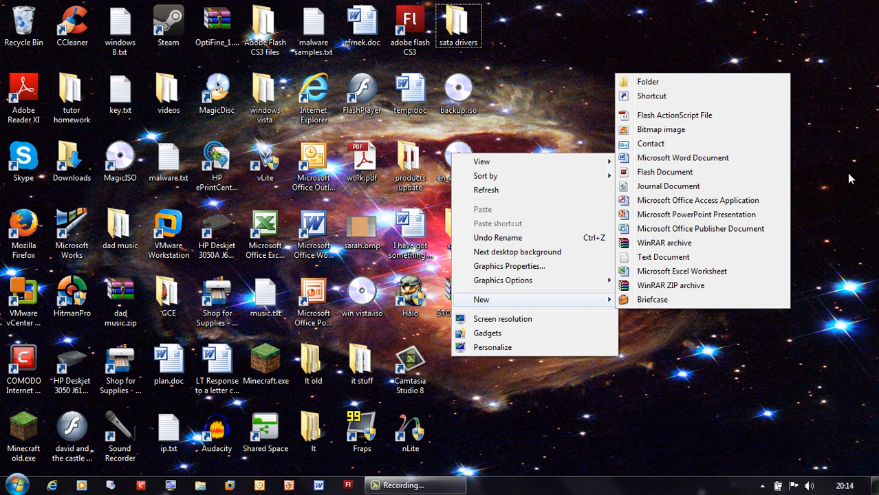
pyautogui.click(648, 81)
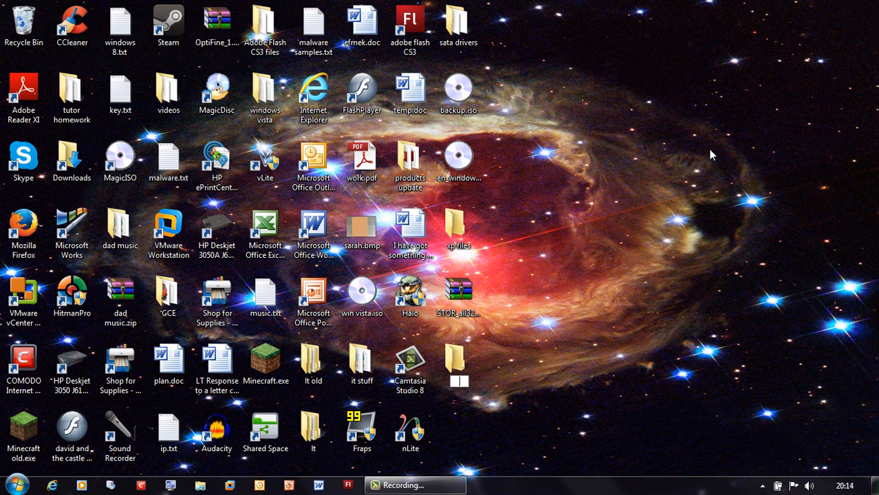
pyautogui.write('drivers')
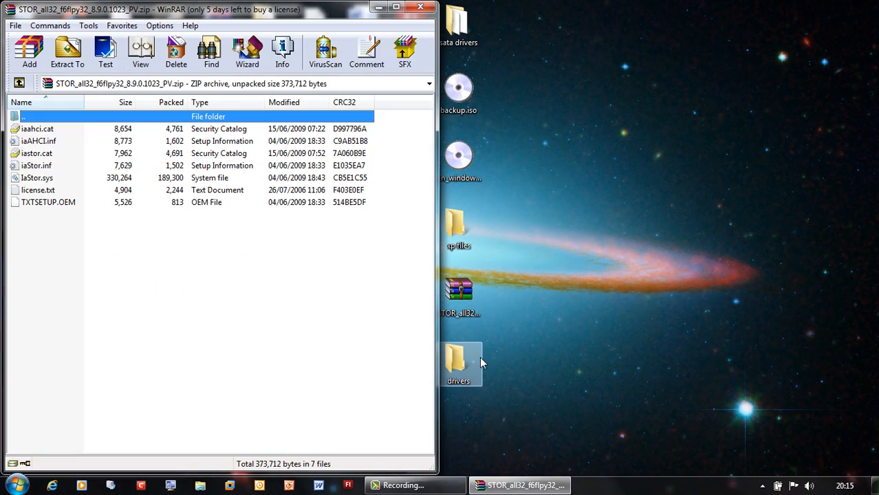
# Copy the seven driver files from WinRAR into the drivers folder and close WinRAR.
pyautogui.doubleClick(458, 357)
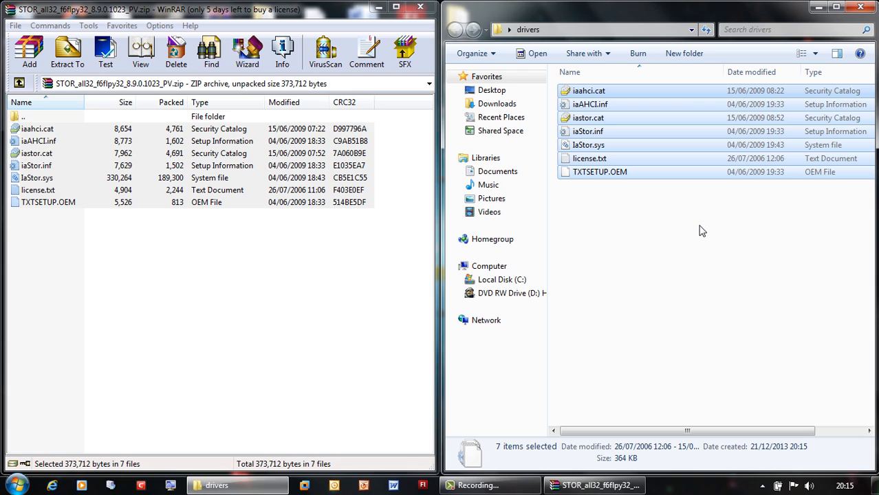
pyautogui.moveTo(709, 232)
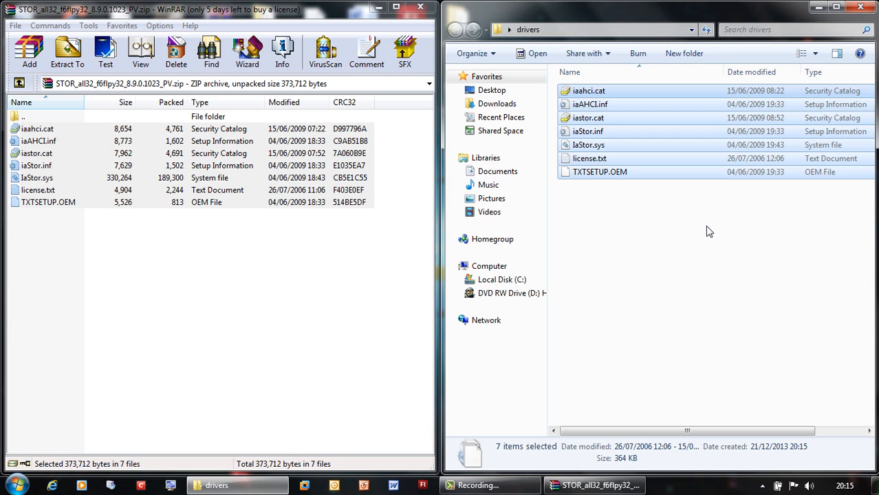
pyautogui.click(710, 231)
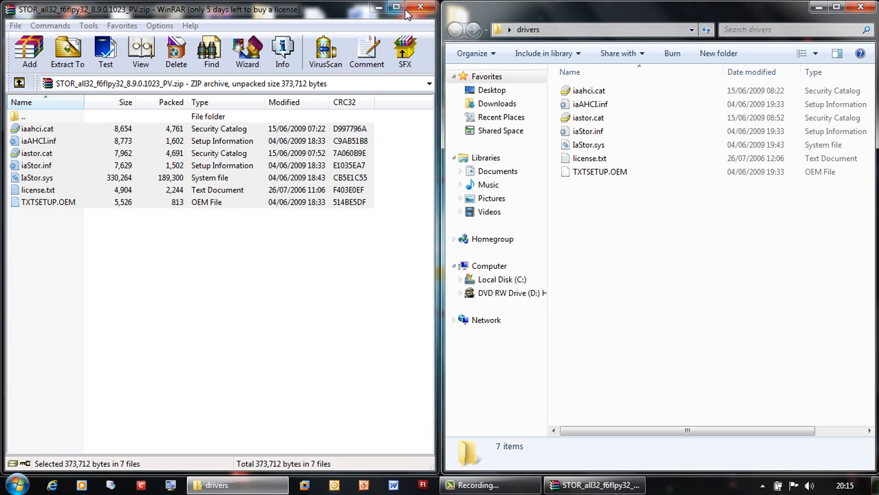
pyautogui.moveTo(418, 11)
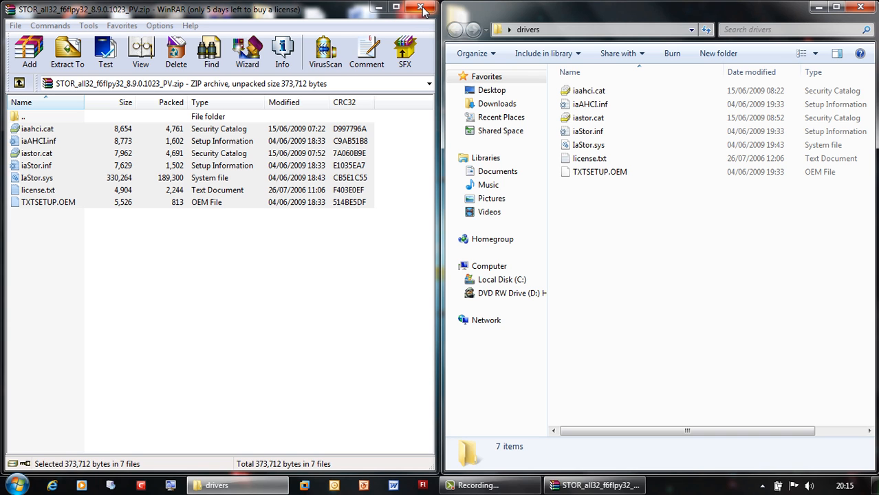
pyautogui.click(423, 10)
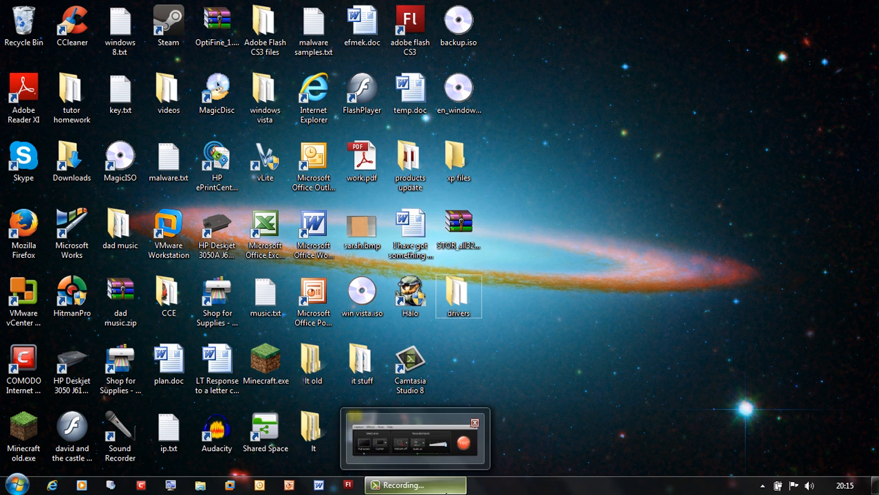
# Launch nLite, get past its welcome page, and minimize the window.
pyautogui.click(470, 425)
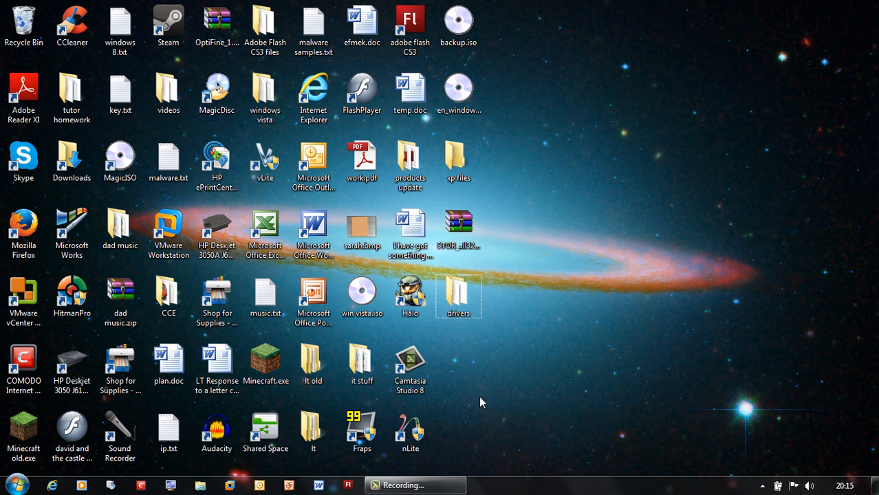
pyautogui.moveTo(392, 425)
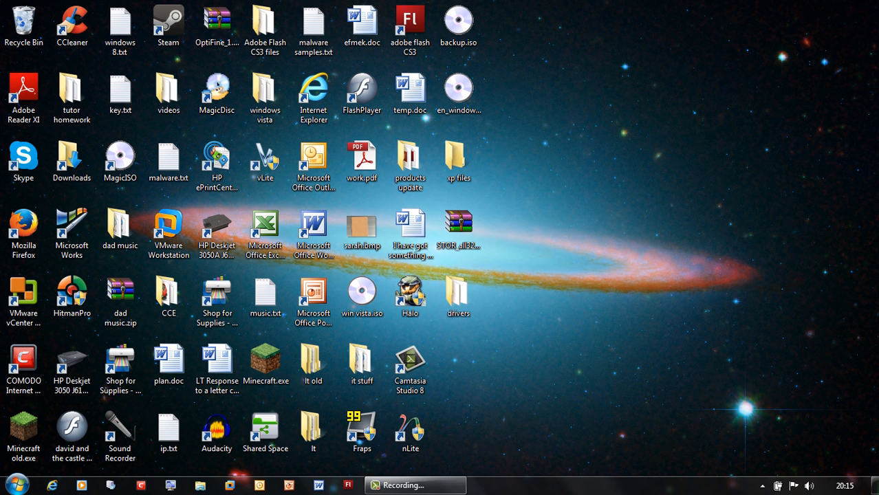
pyautogui.doubleClick(408, 429)
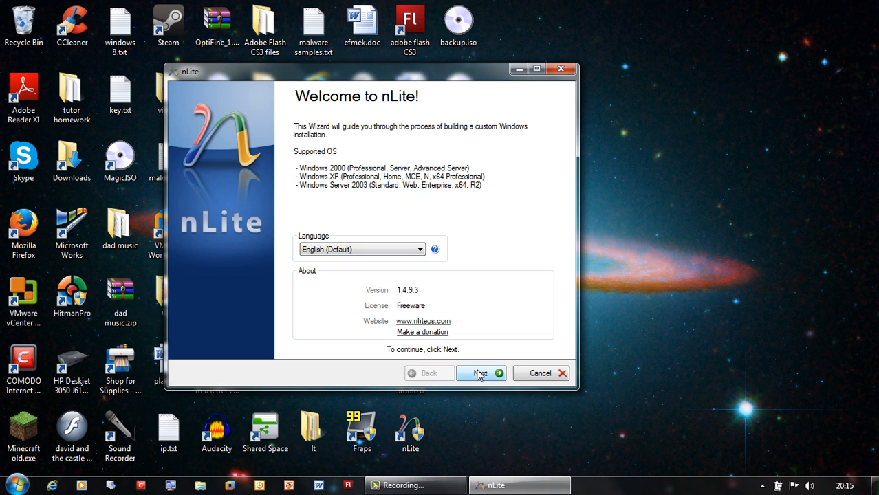
pyautogui.click(481, 373)
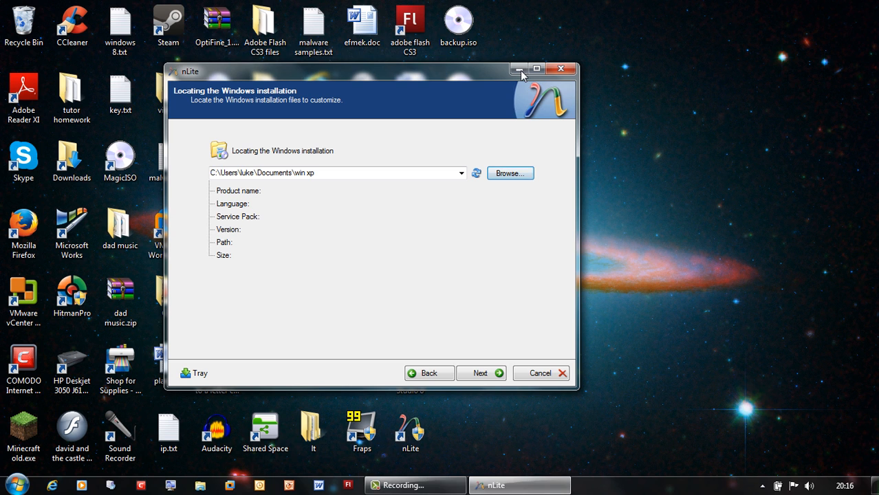
pyautogui.moveTo(521, 68)
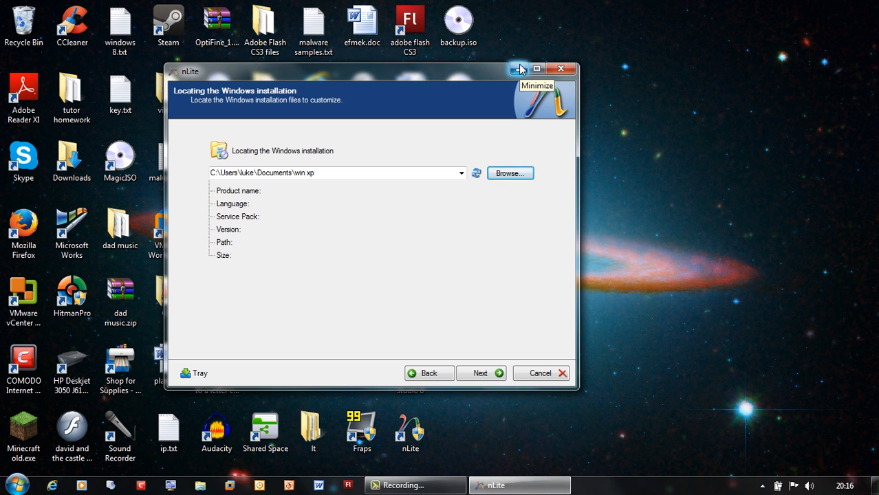
pyautogui.click(523, 67)
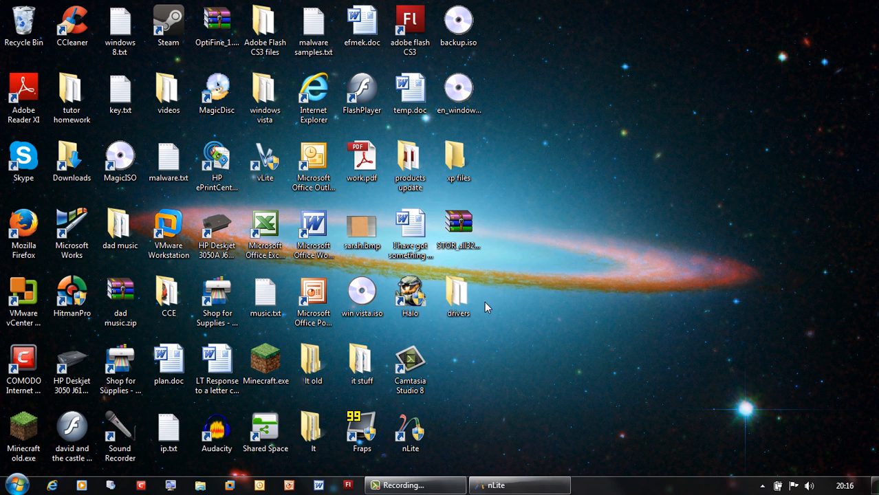
pyautogui.click(15, 489)
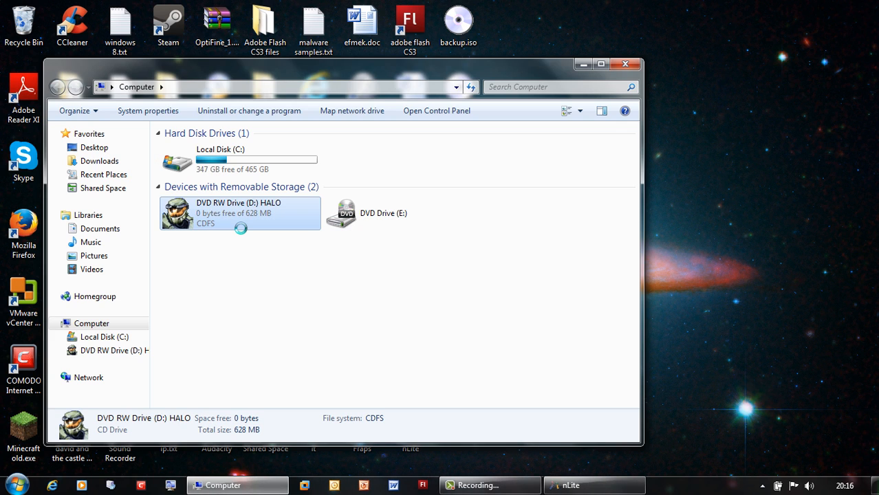
pyautogui.moveTo(213, 227)
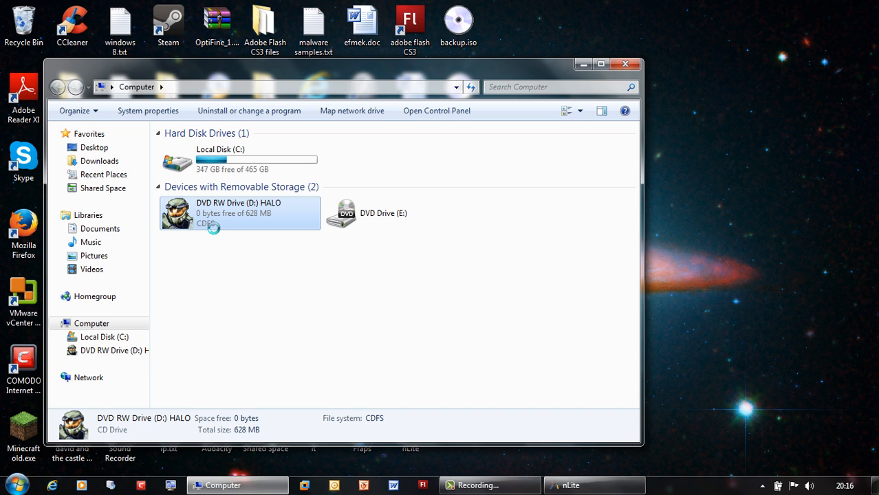
pyautogui.rightClick(213, 213)
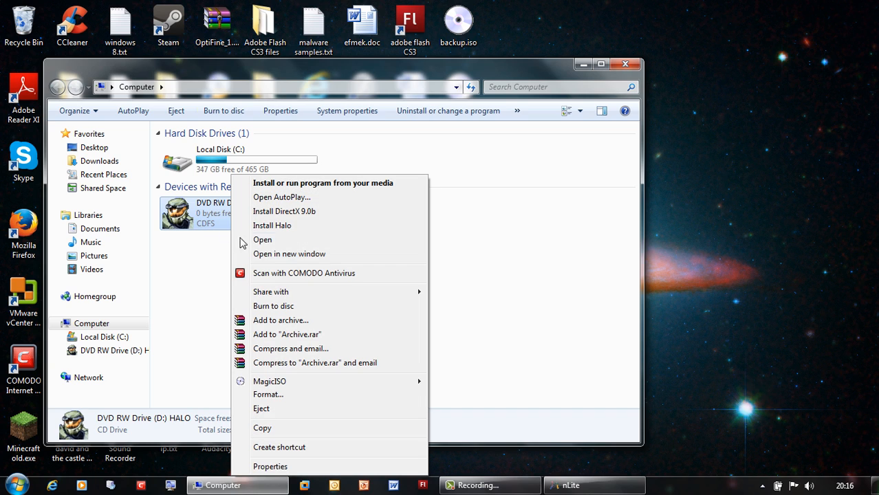
pyautogui.moveTo(309, 245)
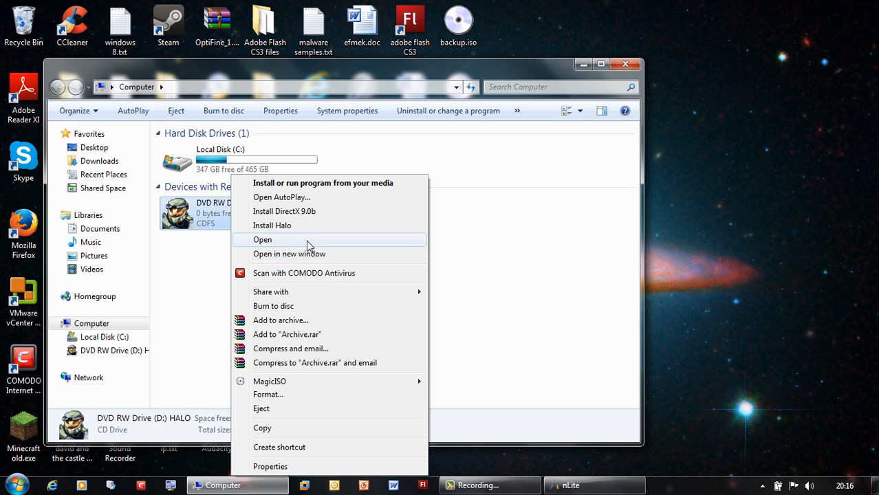
pyautogui.click(262, 239)
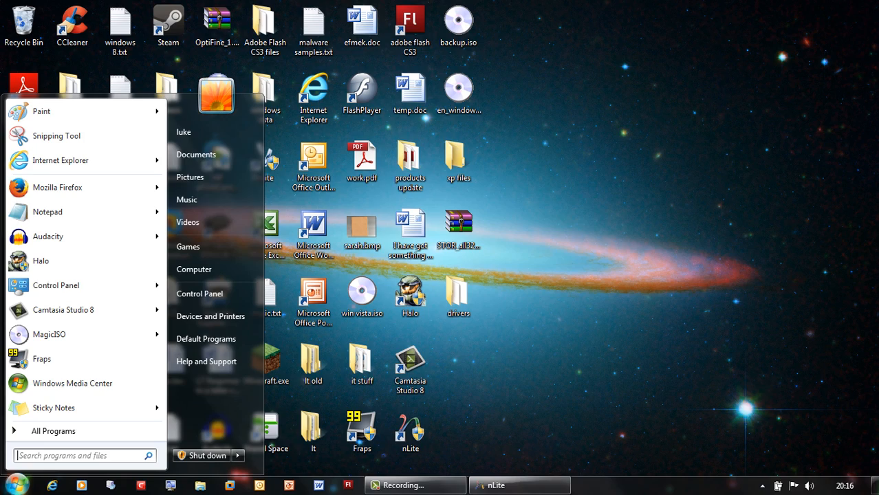
pyautogui.click(196, 154)
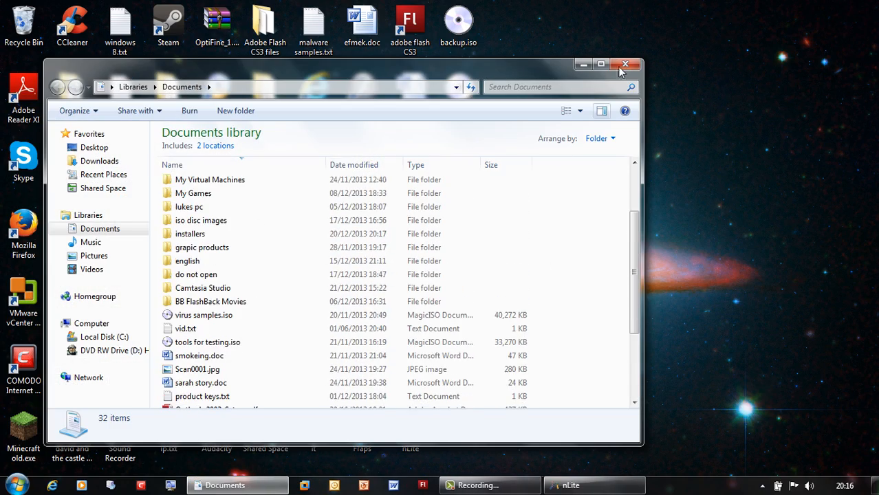
pyautogui.click(623, 63)
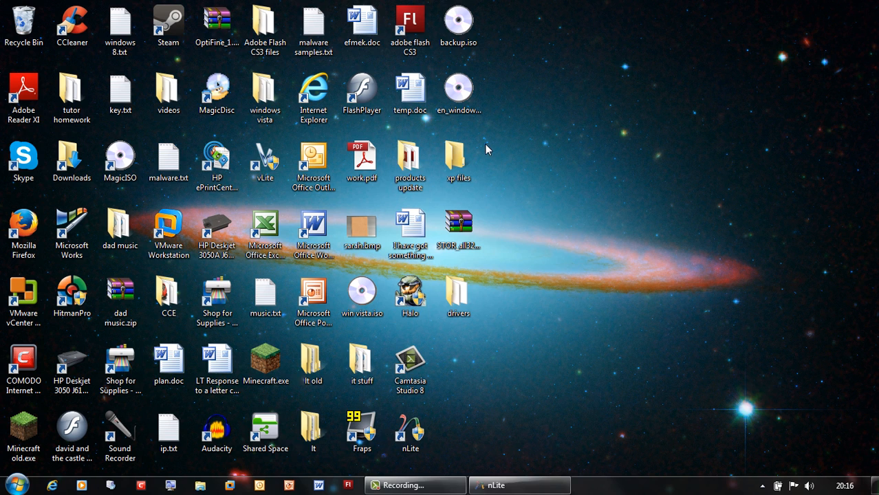
pyautogui.click(461, 93)
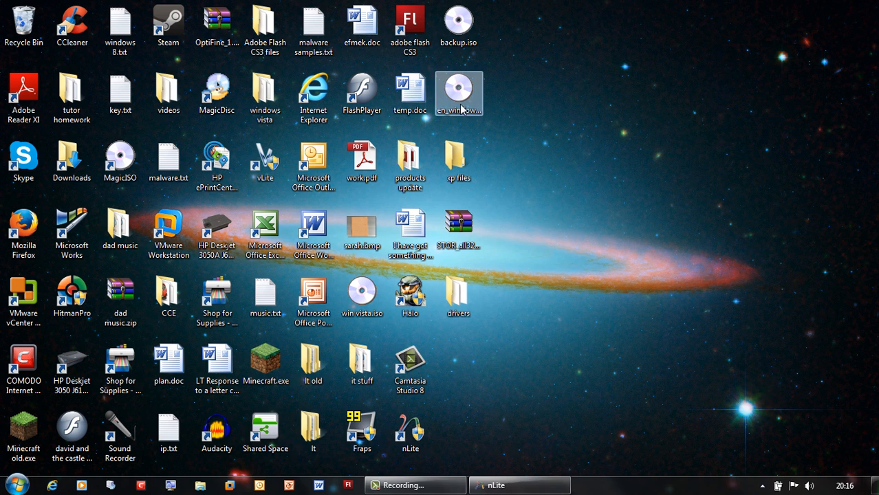
pyautogui.click(459, 91)
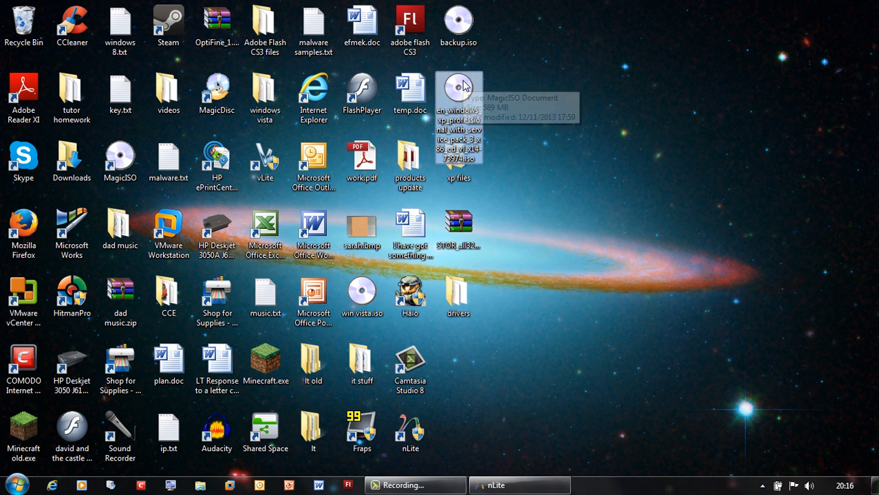
pyautogui.rightClick(455, 90)
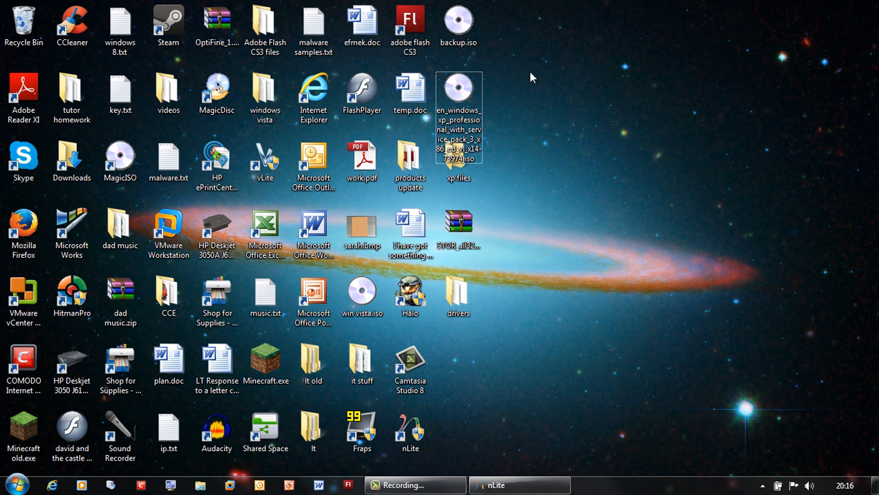
# Extract all files from the Windows XP ISO into the 'xp files' folder with MagicISO.
pyautogui.rightClick(460, 89)
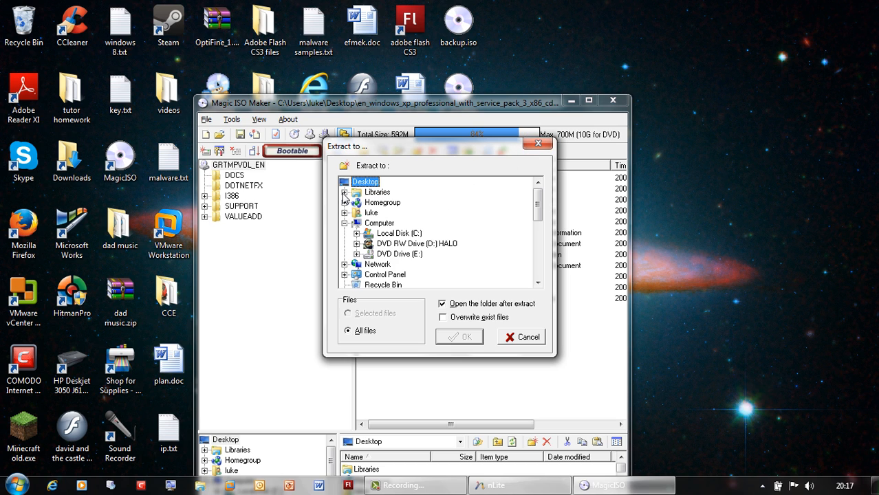
pyautogui.scroll(-3)
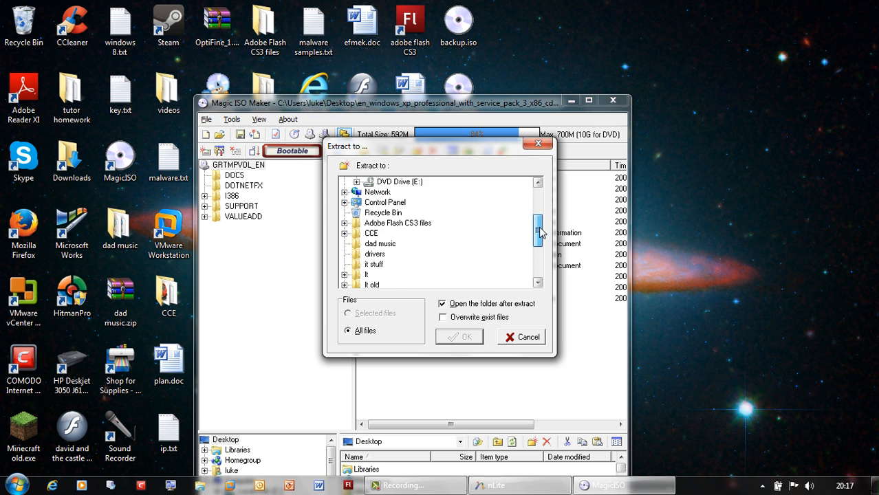
pyautogui.scroll(-3)
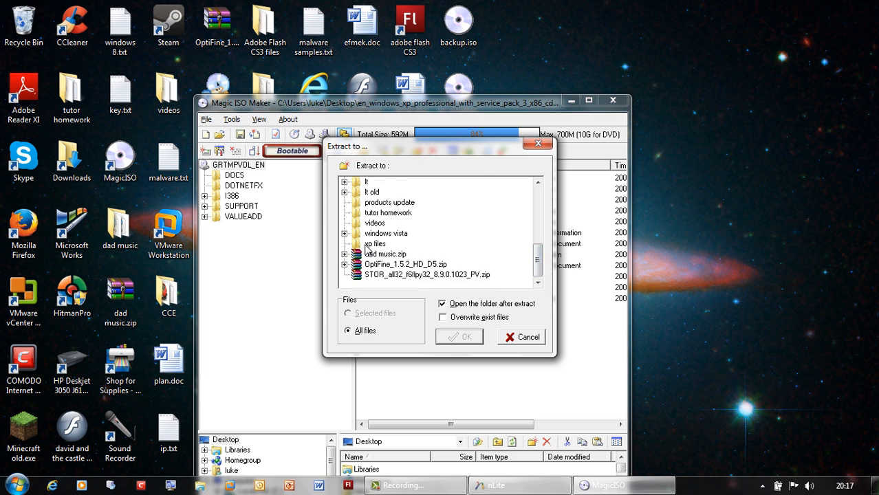
pyautogui.click(459, 337)
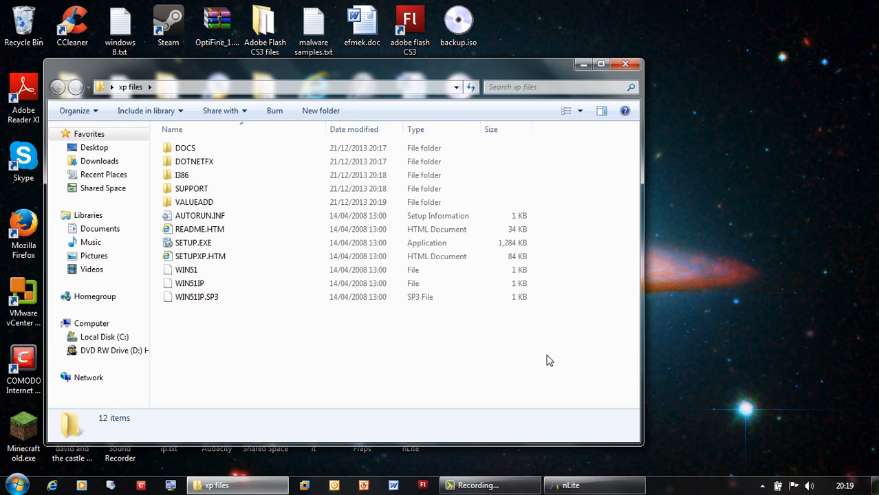
pyautogui.moveTo(304, 312)
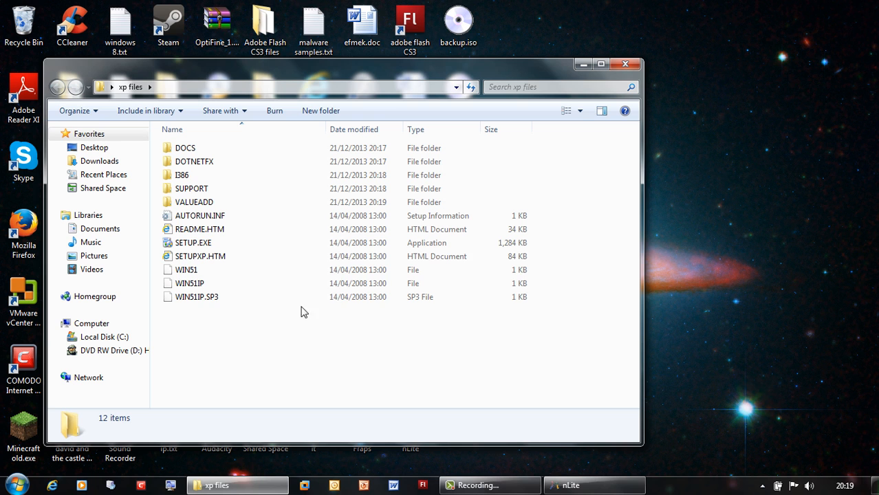
pyautogui.moveTo(676, 41)
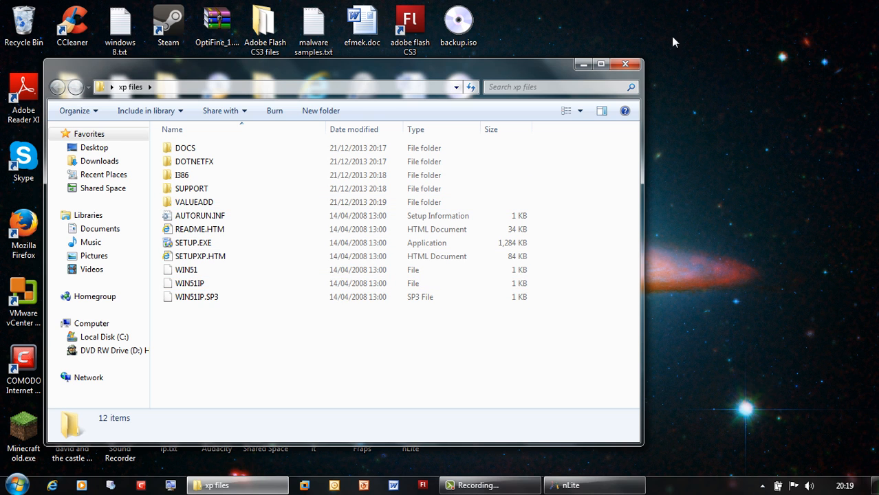
# Set Desktop\xp files (Windows XP Professional SP3) as nLite's source and continue to Presets.
pyautogui.click(631, 64)
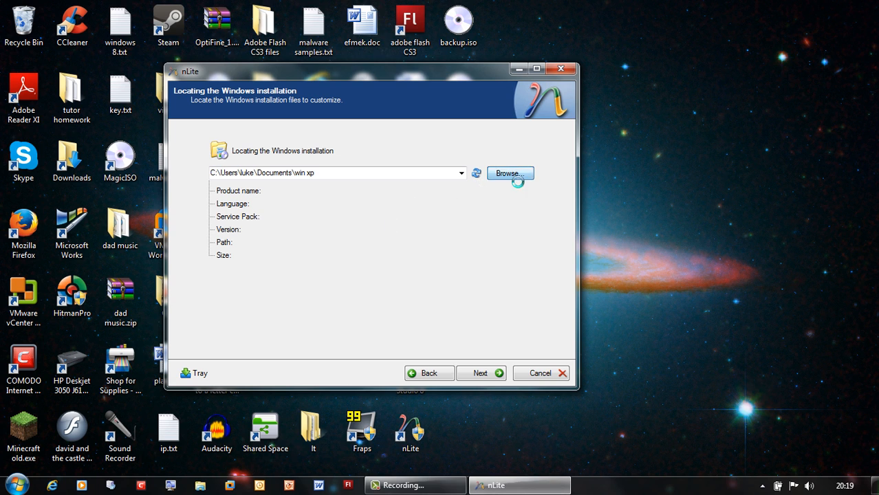
pyautogui.click(511, 172)
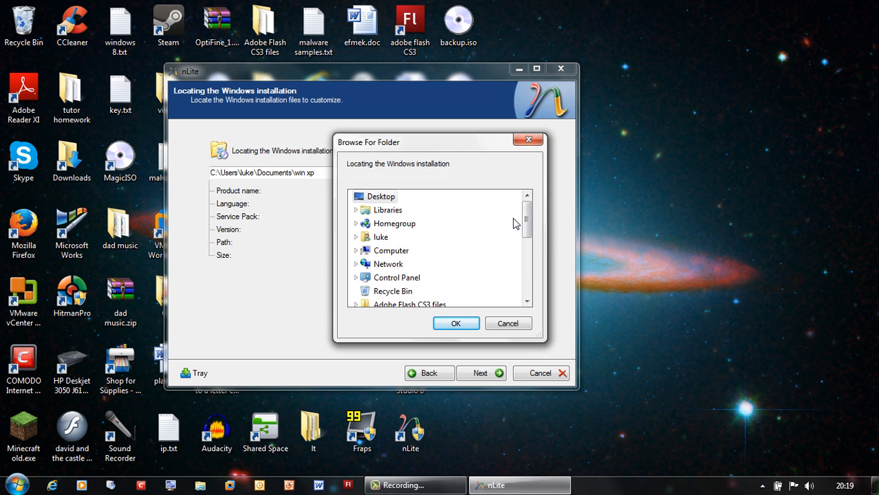
pyautogui.scroll(-3)
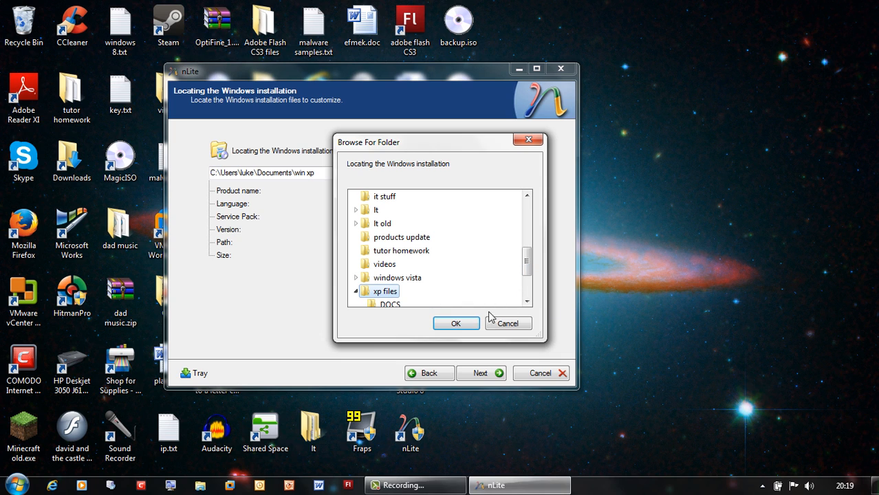
pyautogui.scroll(-3)
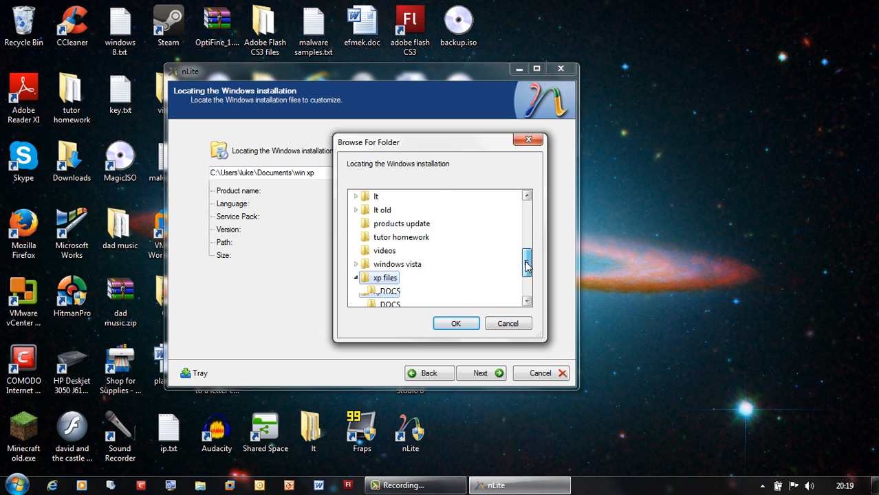
pyautogui.click(455, 323)
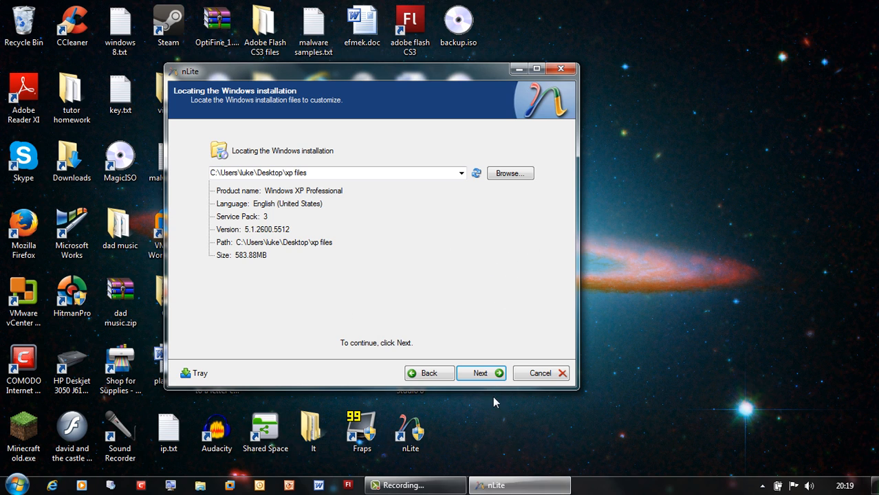
pyautogui.click(481, 372)
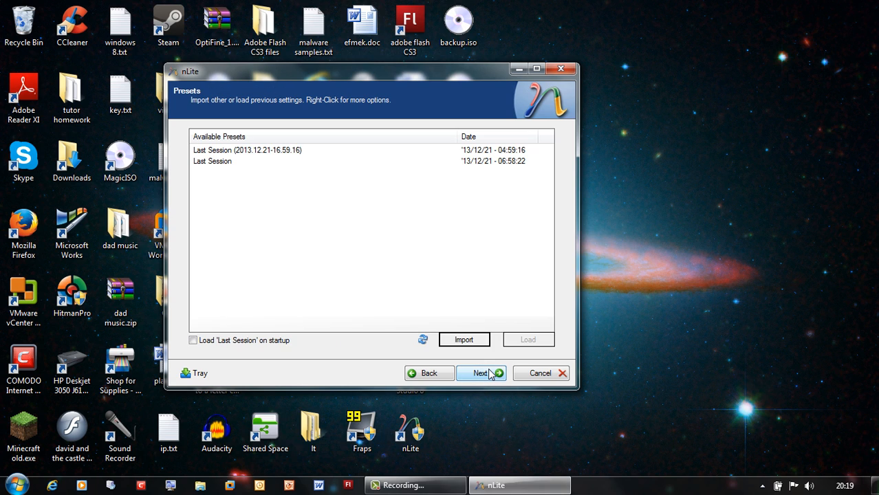
# Skip presets, select the Drivers and Bootable ISO tasks, and continue to the Drivers page.
pyautogui.click(480, 373)
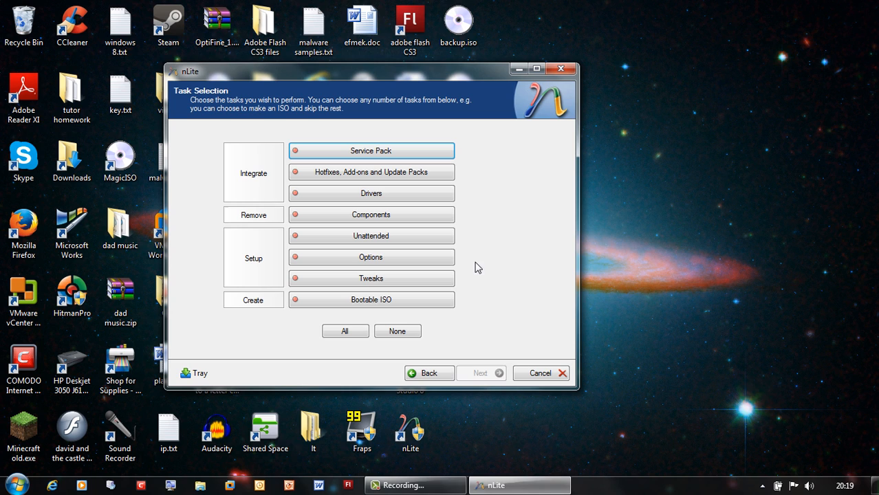
pyautogui.moveTo(521, 220)
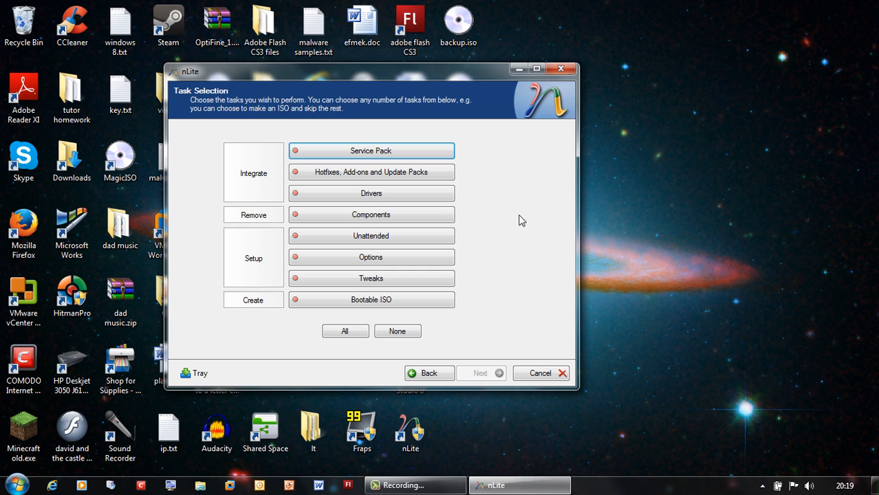
pyautogui.moveTo(459, 201)
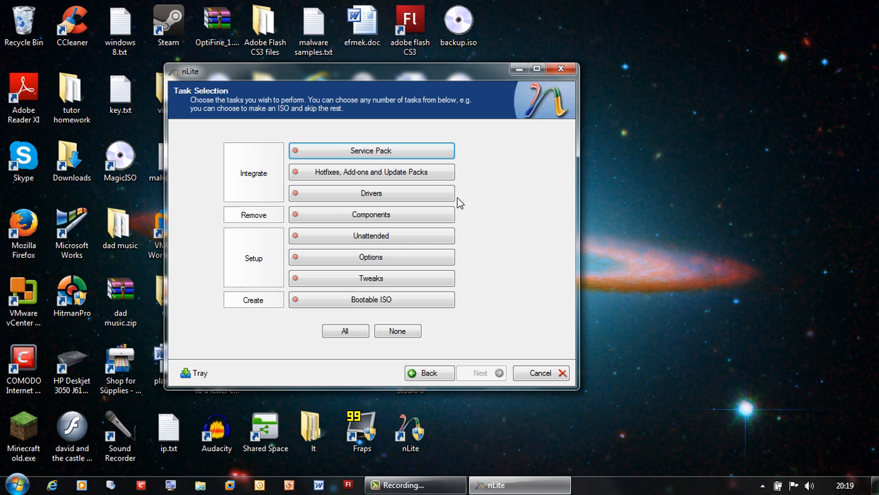
pyautogui.click(371, 193)
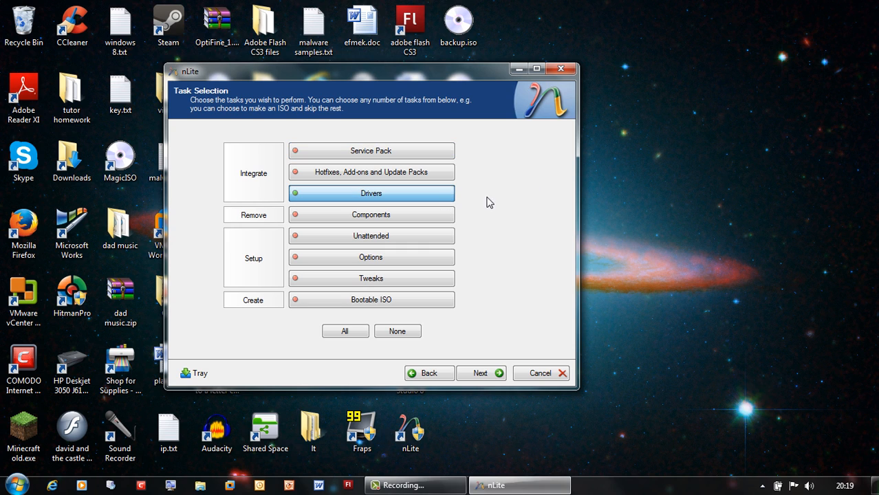
pyautogui.click(371, 300)
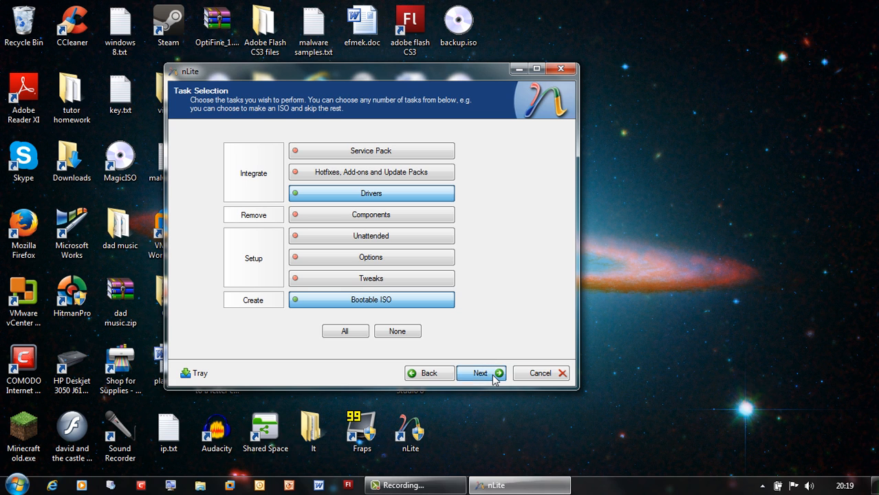
pyautogui.click(482, 373)
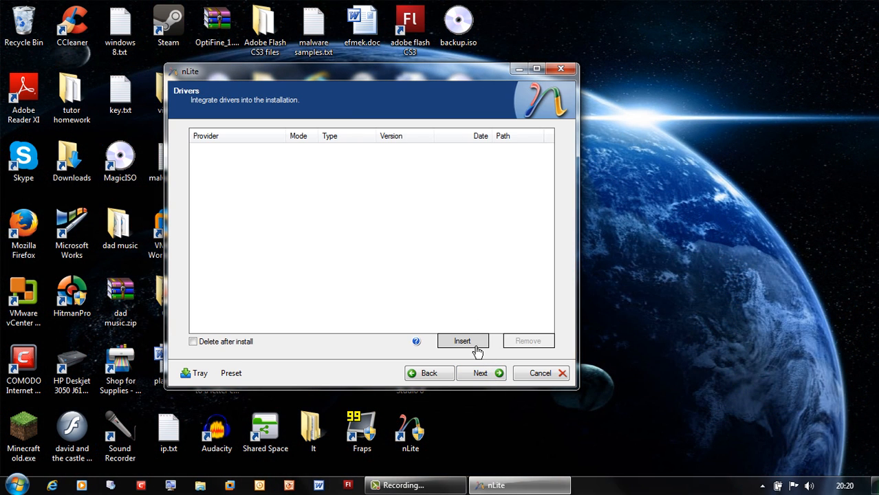
# Insert iaAHCI.inf from the desktop drivers folder as a single driver.
pyautogui.click(463, 340)
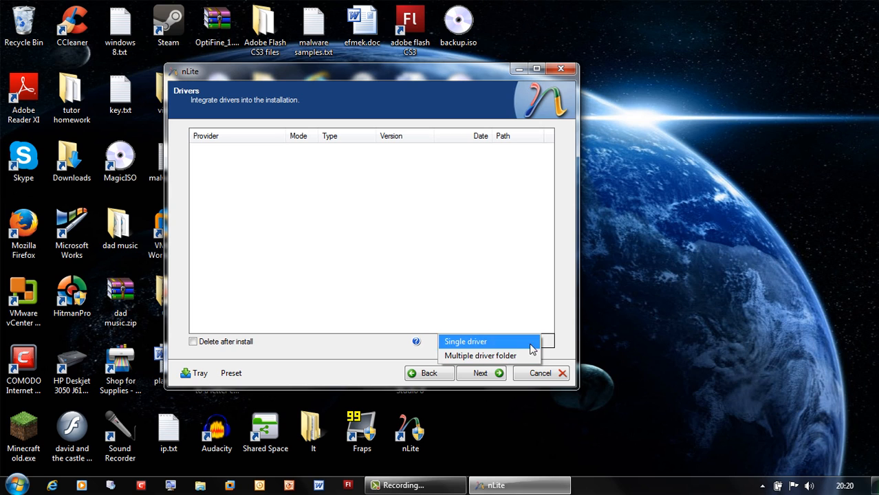
pyautogui.click(465, 341)
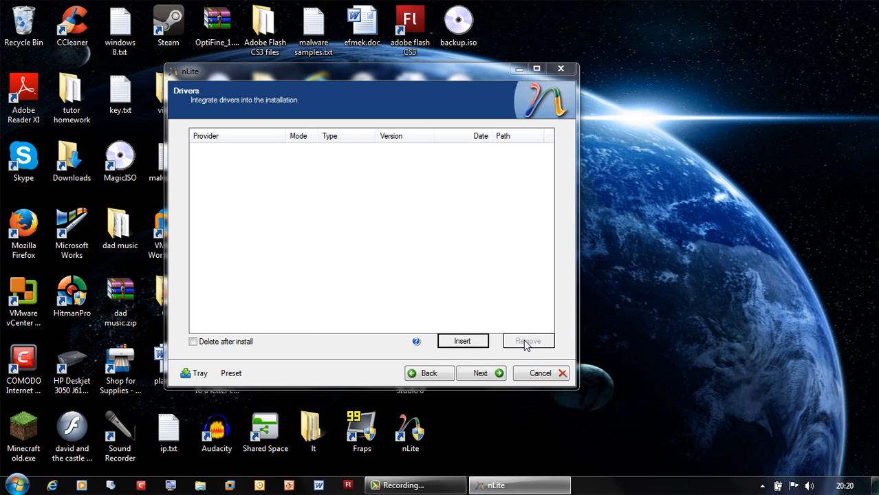
pyautogui.click(464, 341)
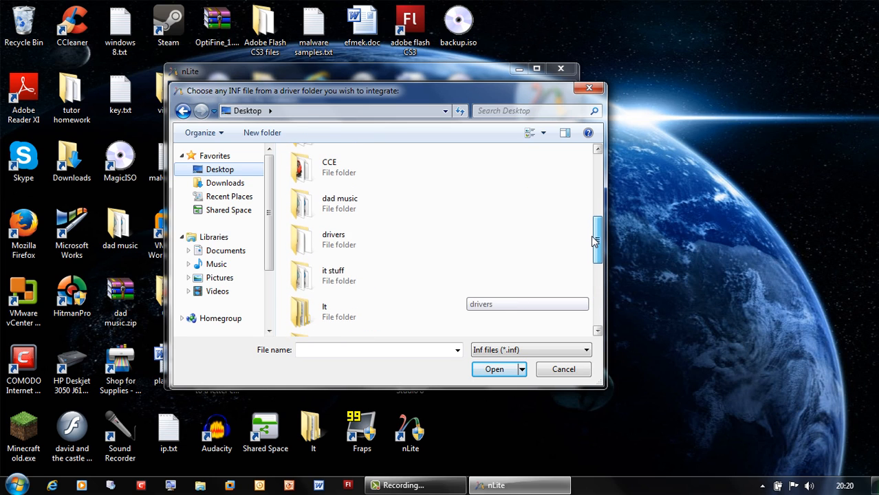
pyautogui.doubleClick(334, 239)
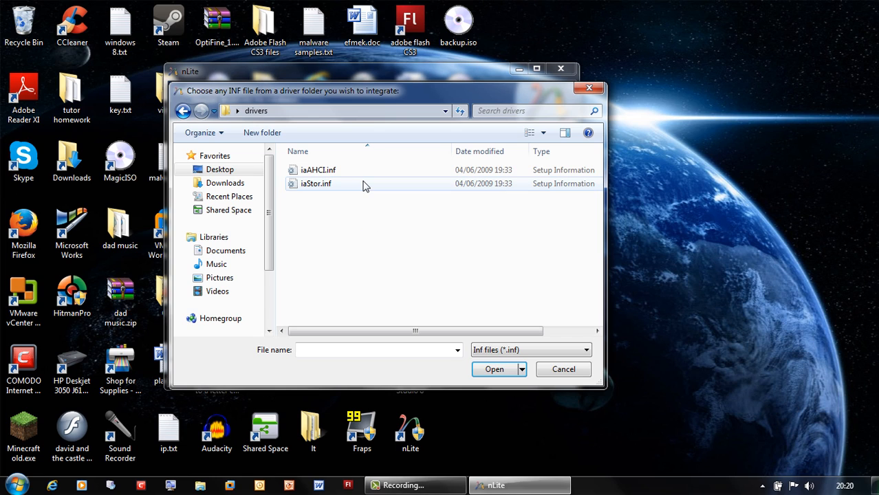
pyautogui.moveTo(351, 170)
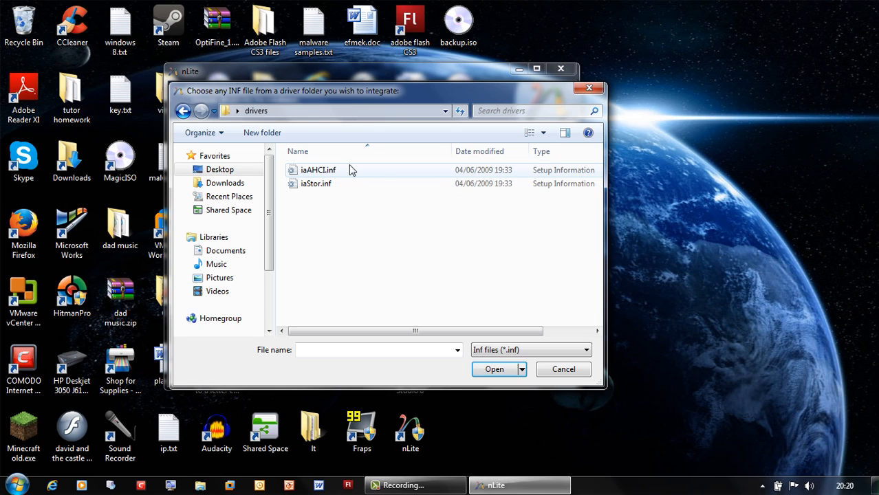
pyautogui.click(318, 170)
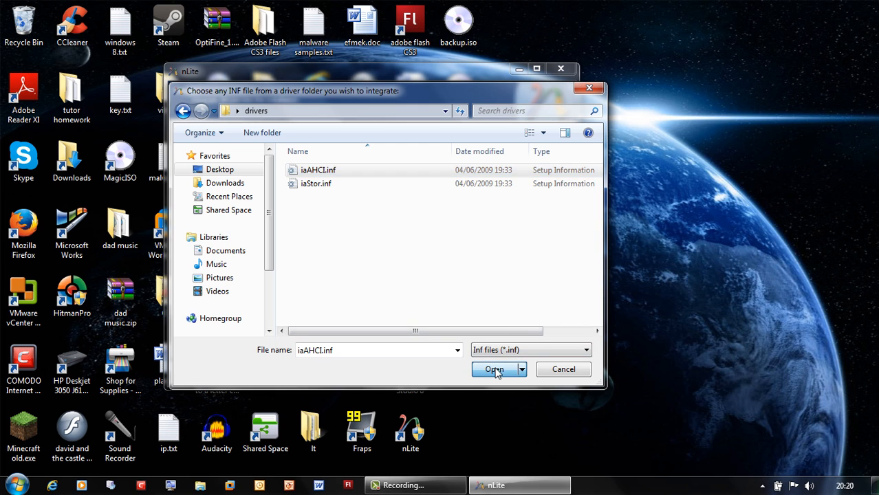
pyautogui.click(493, 369)
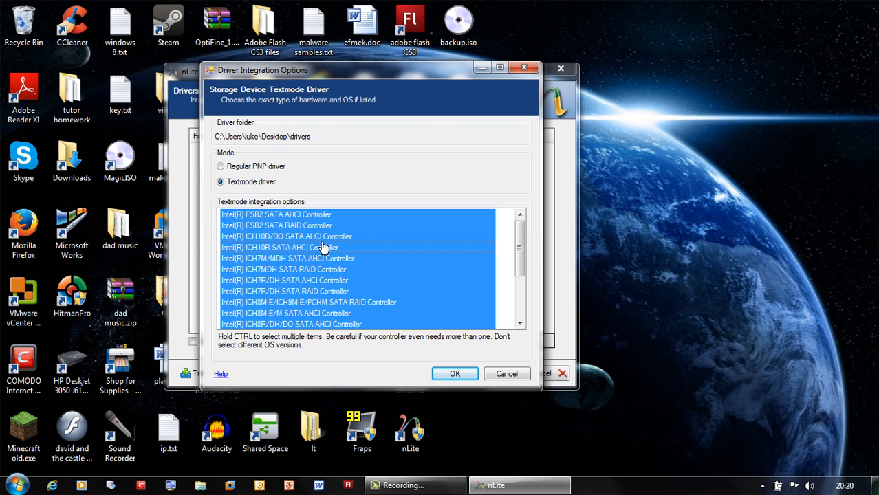
pyautogui.moveTo(429, 300)
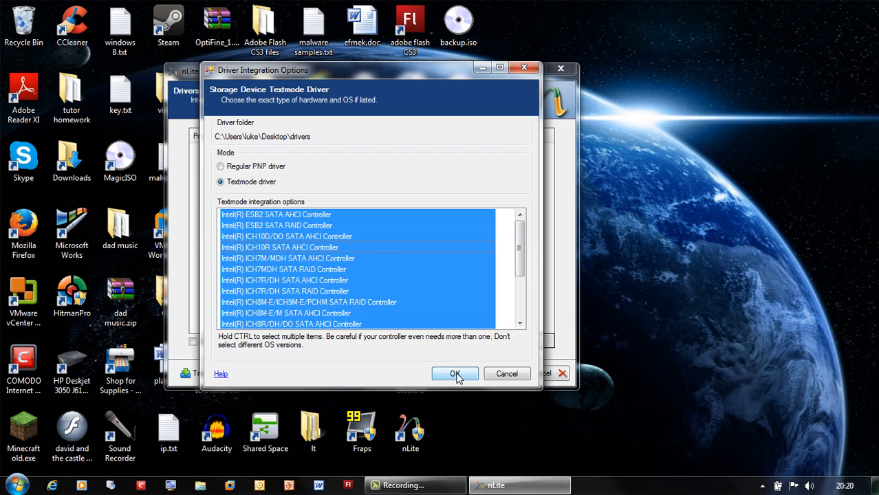
# Confirm integrating all listed Intel SATA AHCI and RAID textmode controllers.
pyautogui.click(455, 374)
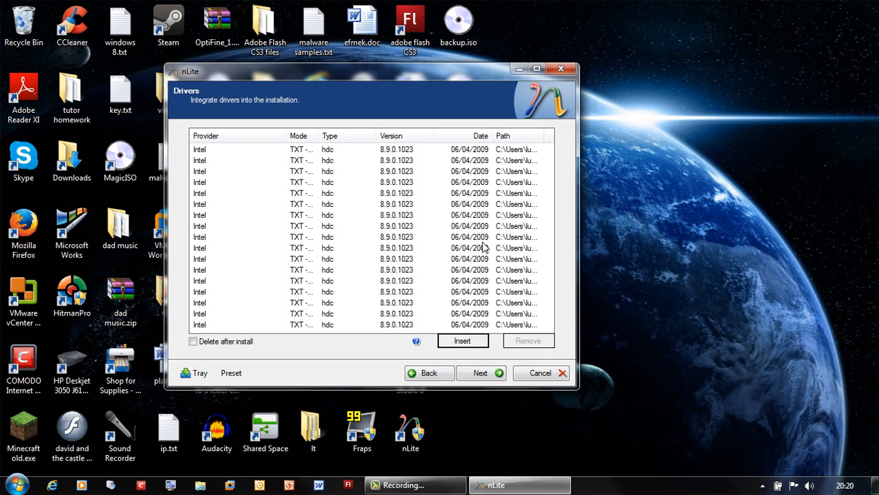
pyautogui.moveTo(474, 363)
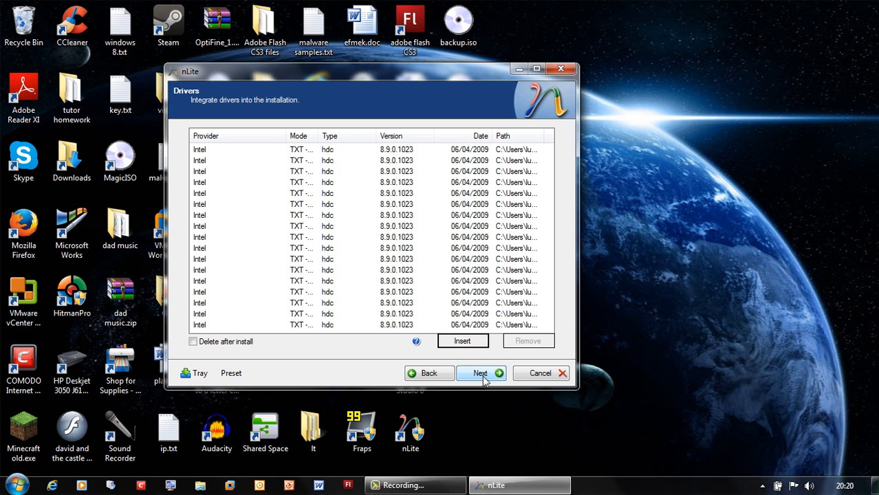
# Apply the changes, integrating the 0.18MB of drivers, and proceed to the Bootable ISO page.
pyautogui.click(478, 373)
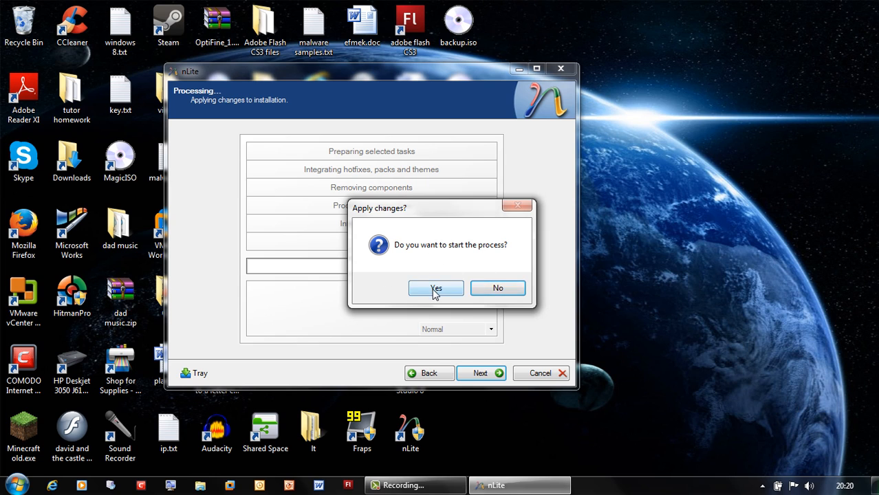
pyautogui.click(436, 288)
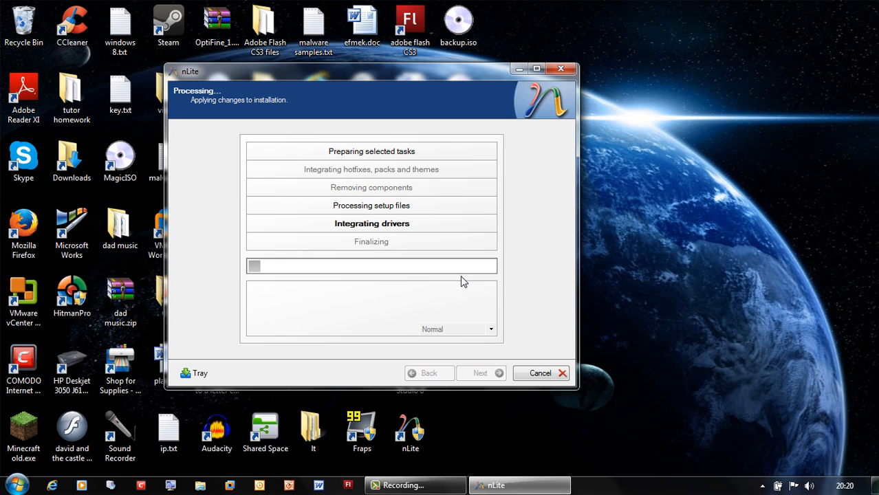
pyautogui.moveTo(459, 280)
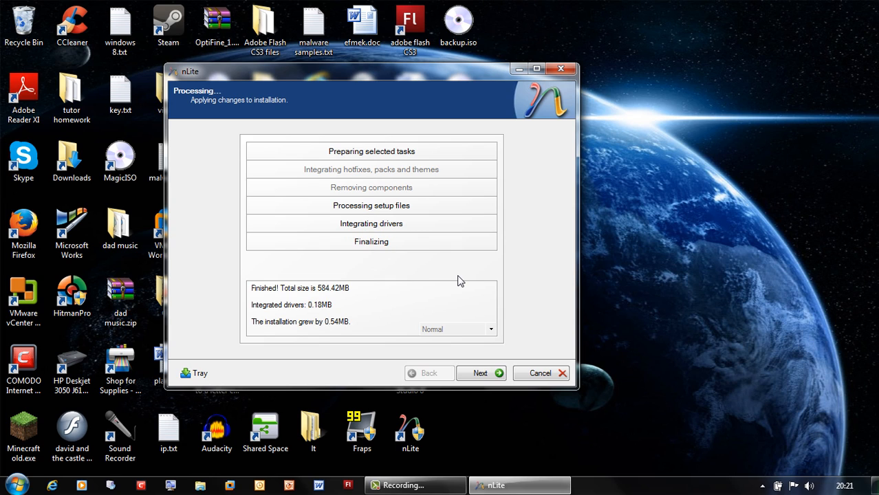
pyautogui.moveTo(538, 257)
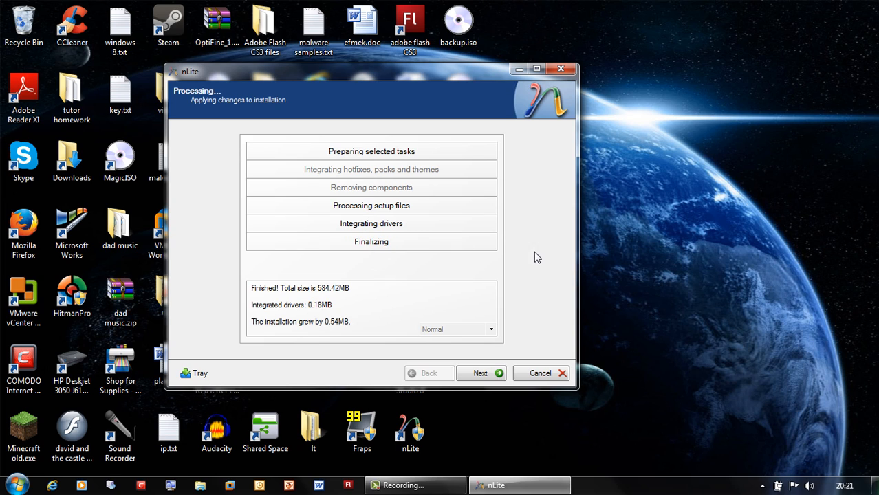
pyautogui.moveTo(238, 209)
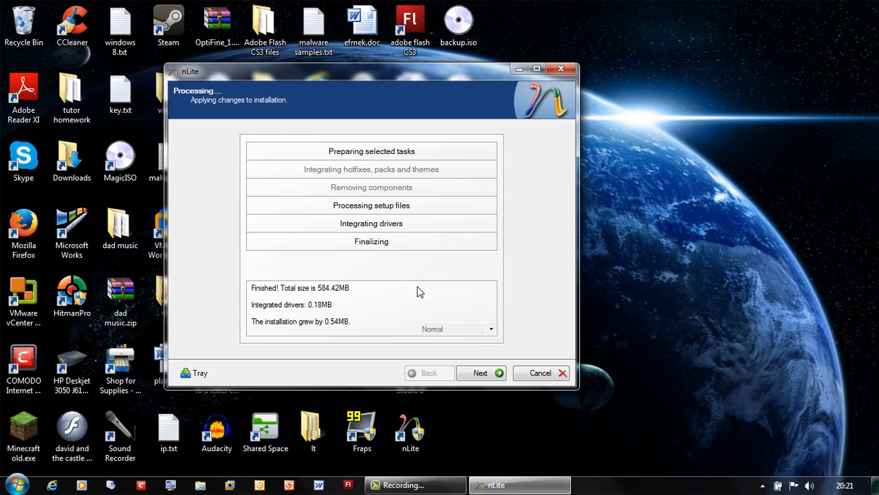
pyautogui.click(481, 373)
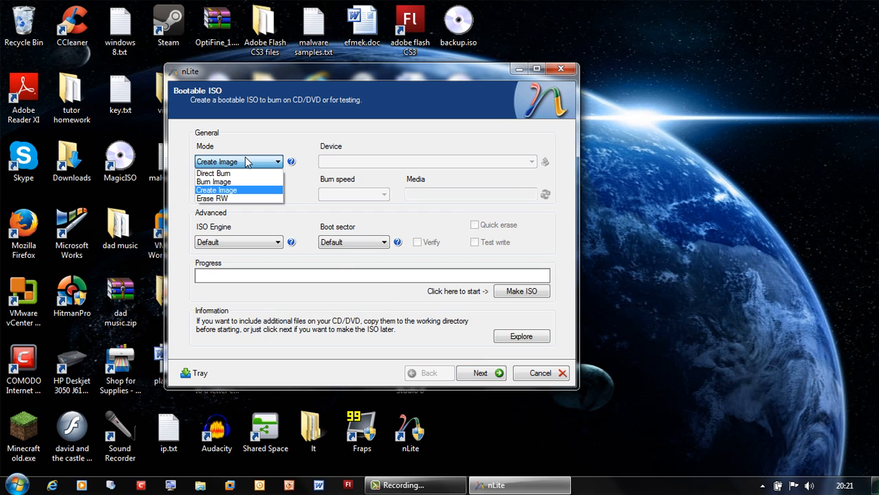
pyautogui.moveTo(249, 168)
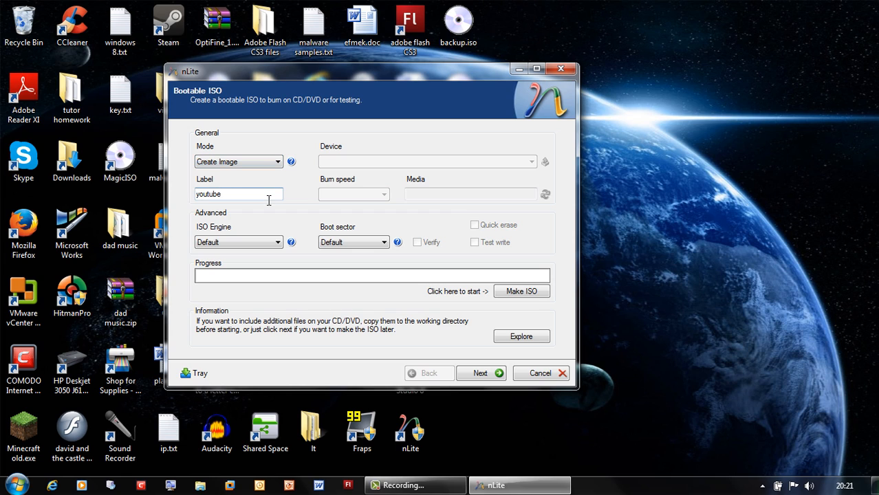
pyautogui.moveTo(311, 241)
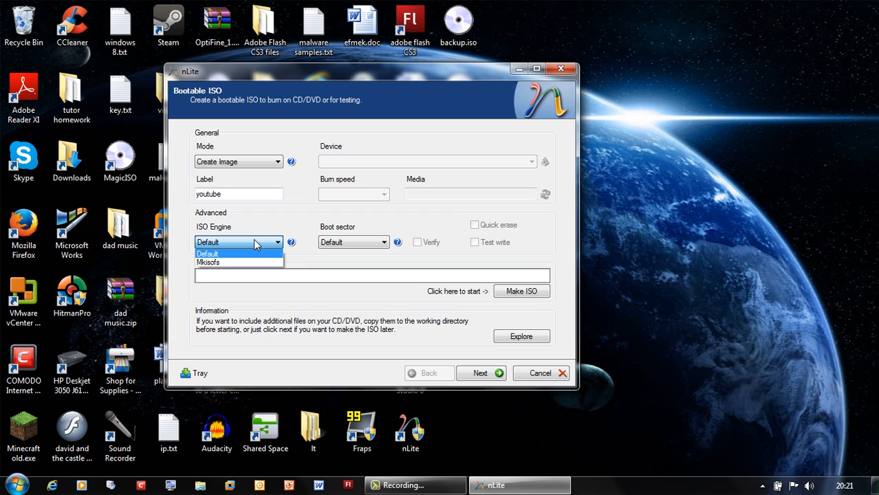
# Keep the Default ISO engine with label youtube and start Make ISO.
pyautogui.click(207, 253)
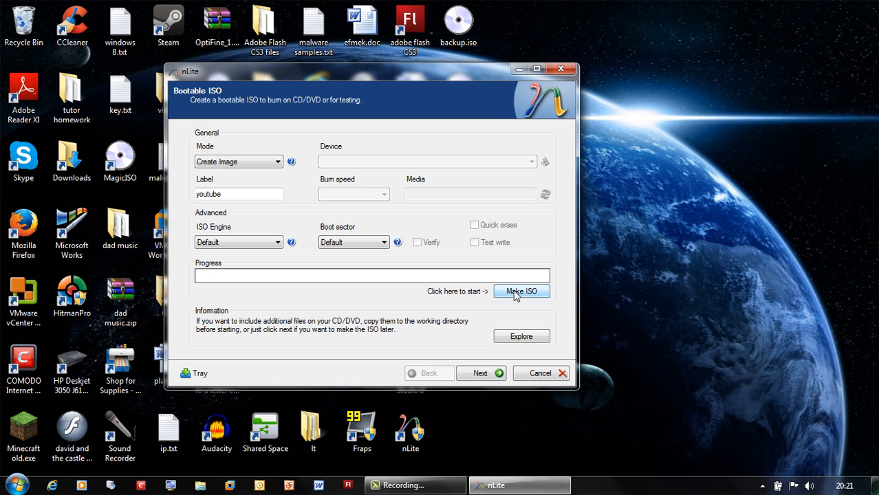
pyautogui.click(522, 291)
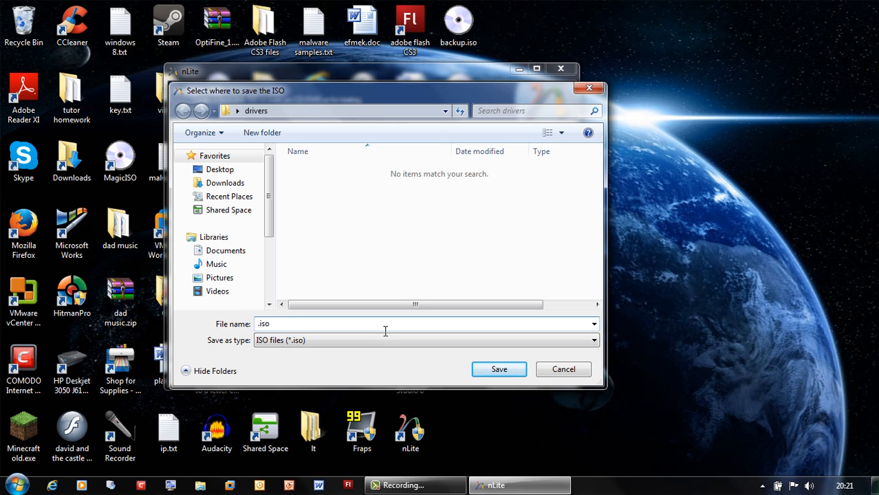
# Save the ISO as sata_xp.iso in the drivers folder.
pyautogui.write('sata_xp')
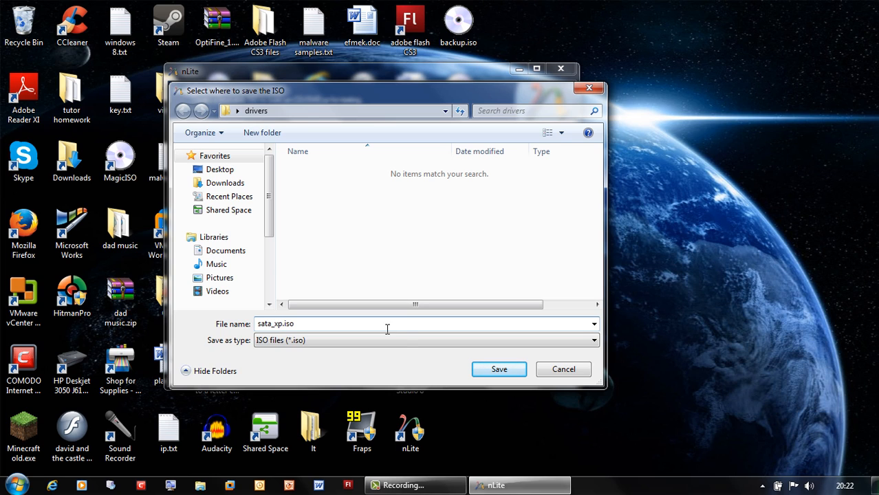
pyautogui.click(499, 369)
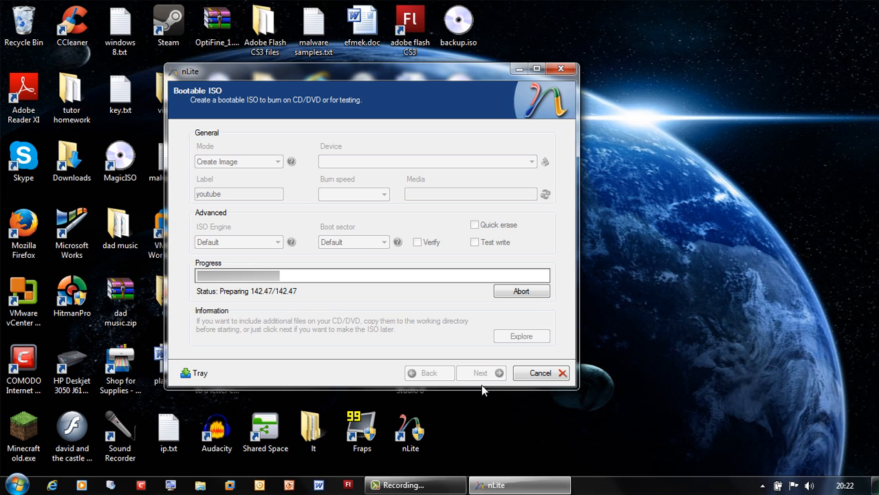
pyautogui.moveTo(508, 162)
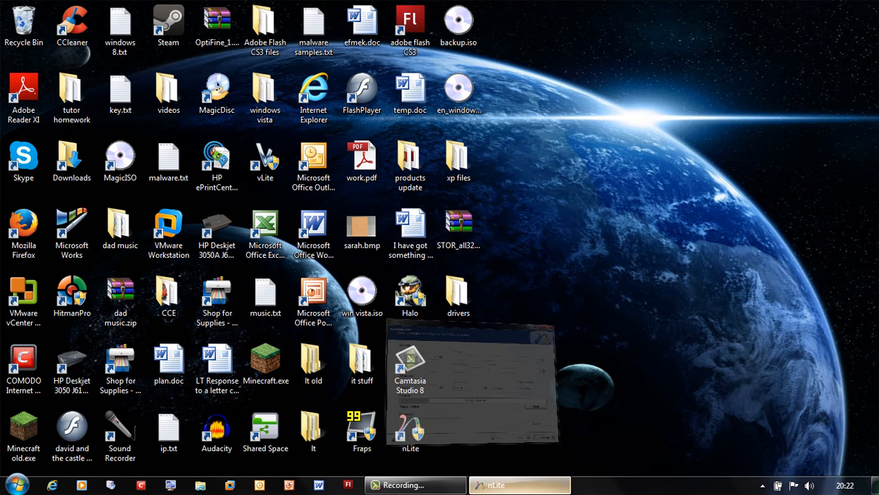
# Wait for sata_xp.iso (590.25MB) to build, then finish and close the wizard.
pyautogui.click(520, 485)
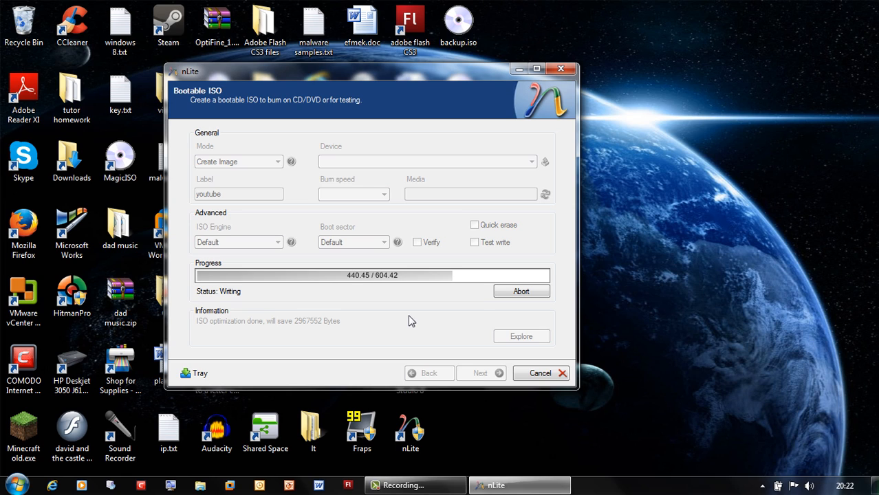
pyautogui.moveTo(568, 291)
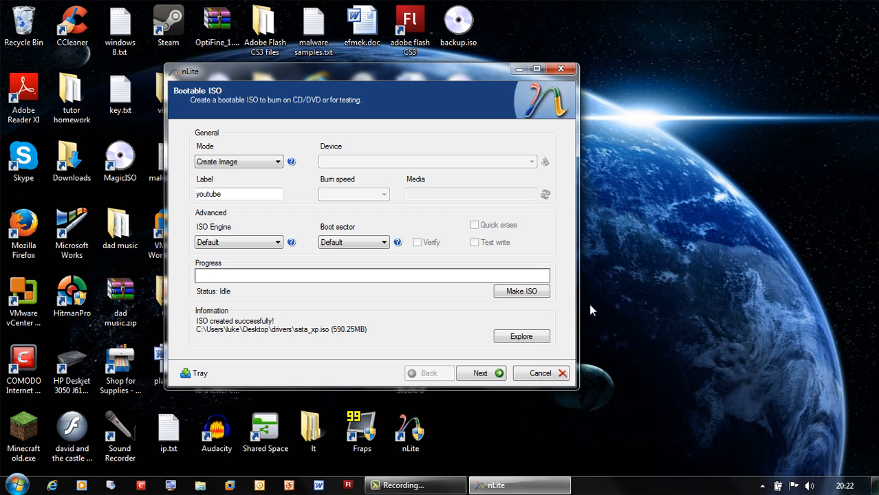
pyautogui.moveTo(590, 316)
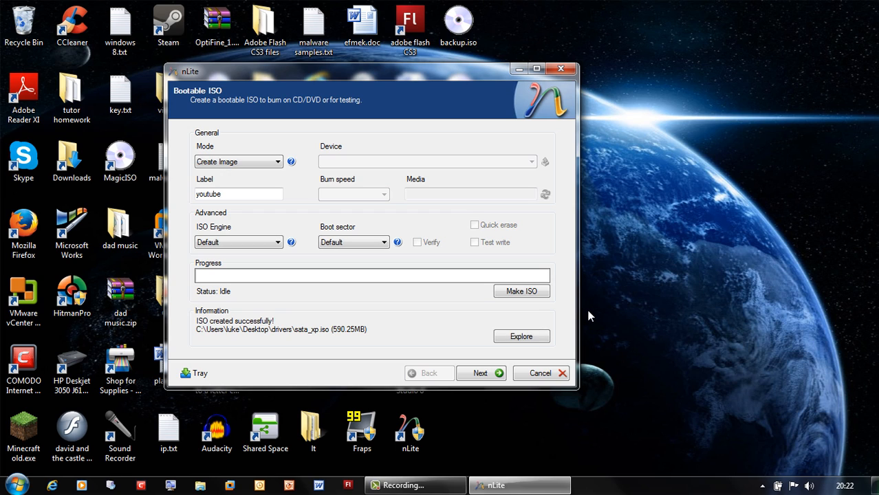
pyautogui.click(481, 373)
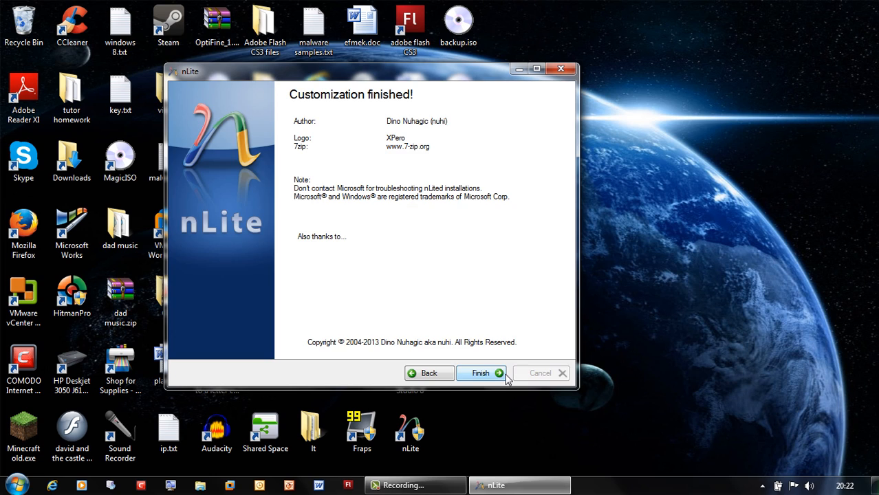
pyautogui.moveTo(307, 131)
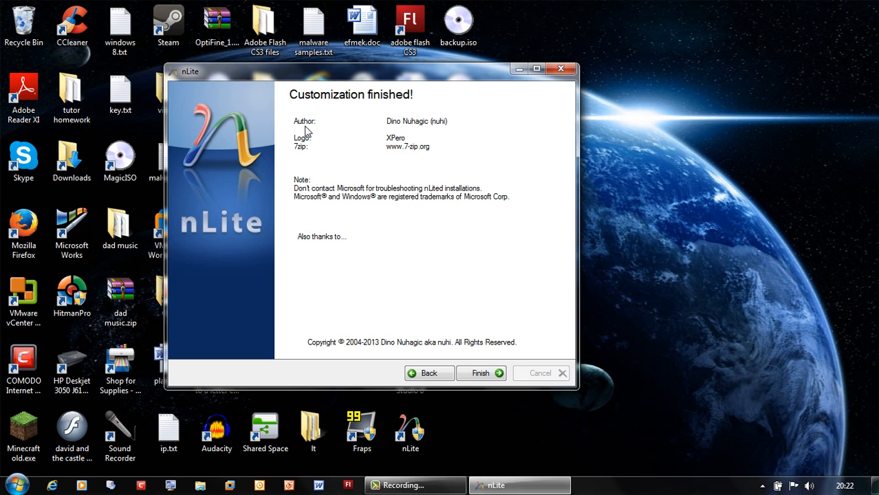
pyautogui.moveTo(493, 374)
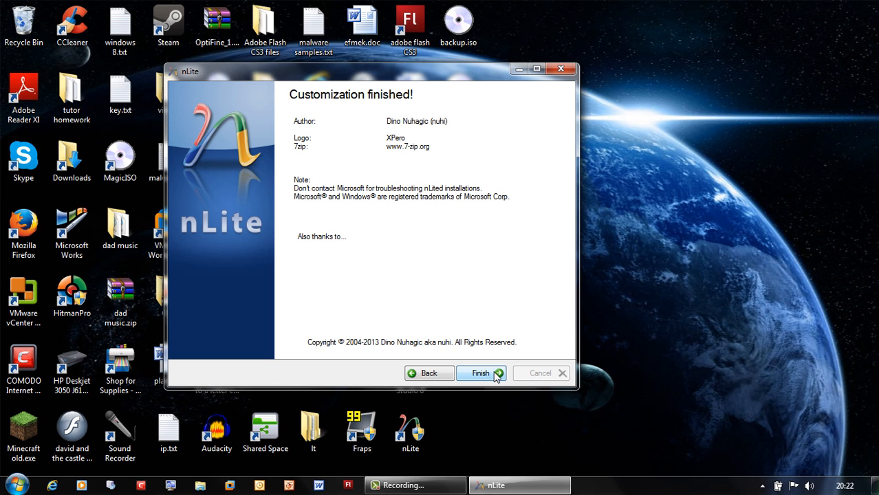
pyautogui.click(480, 372)
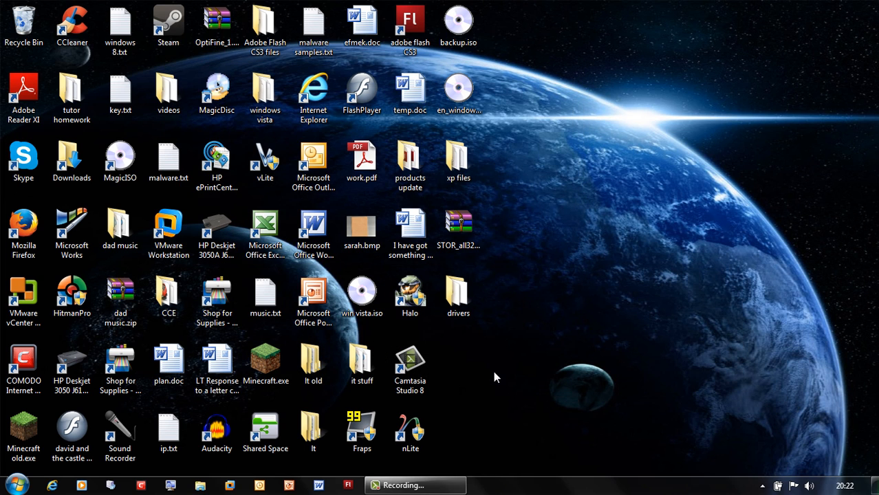
# Select the Windows XP image and search the Start menu for 'sata'.
pyautogui.click(459, 93)
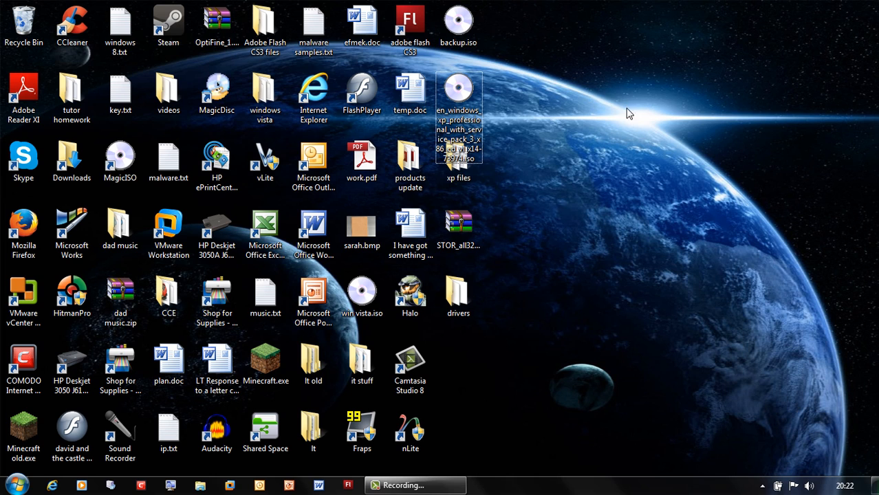
pyautogui.click(11, 482)
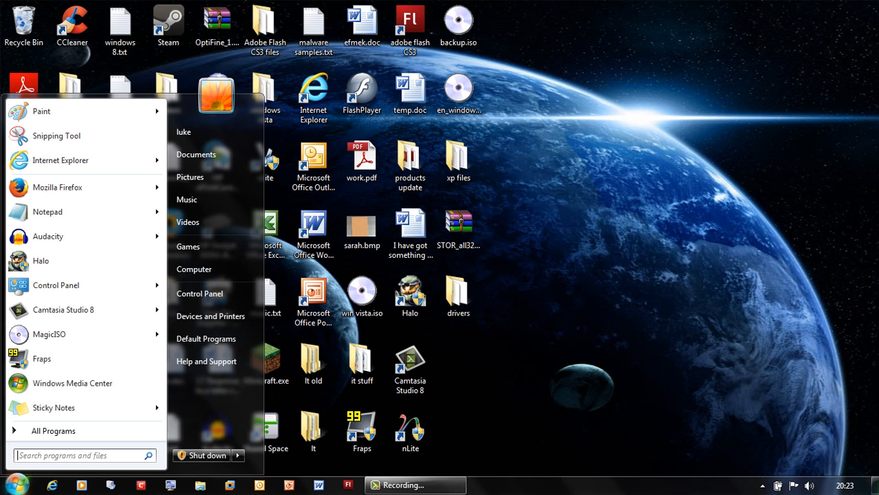
pyautogui.write('sata_xp.iso')
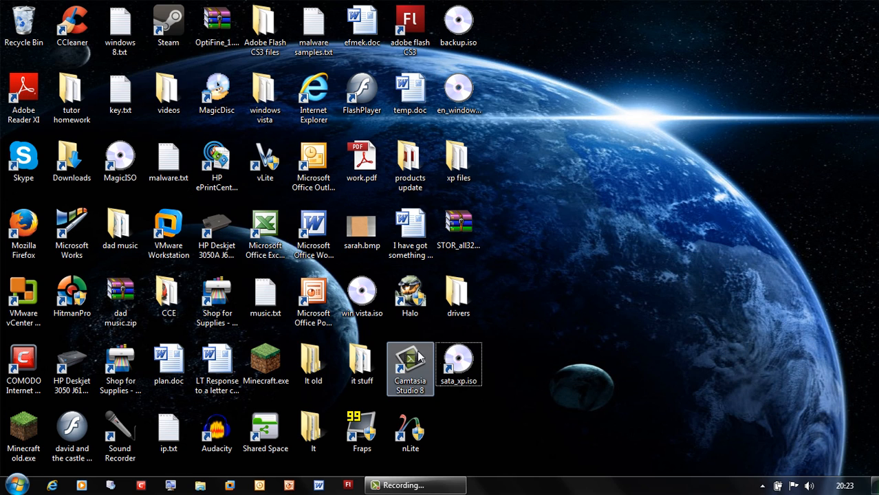
pyautogui.moveTo(458, 357)
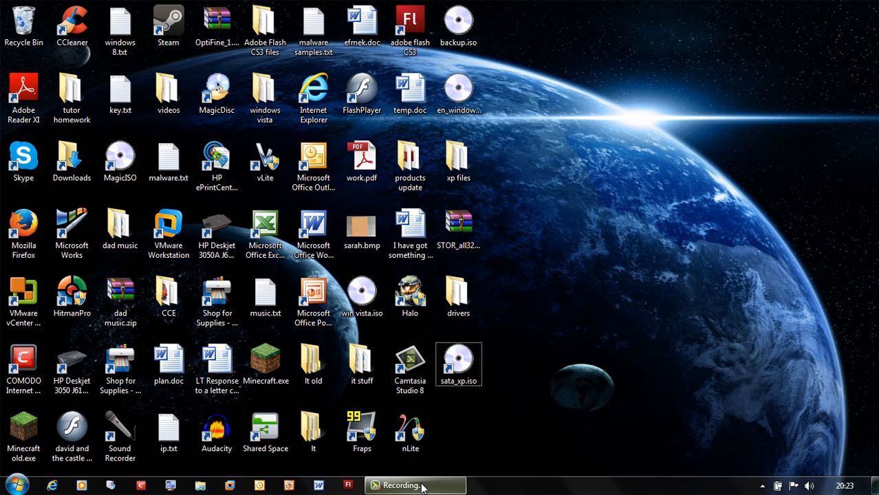
pyautogui.rightClick(458, 364)
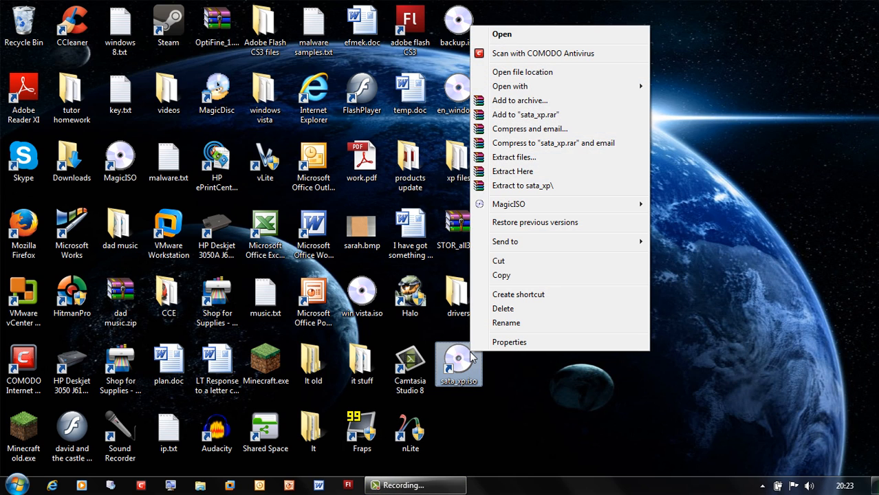
pyautogui.moveTo(510, 86)
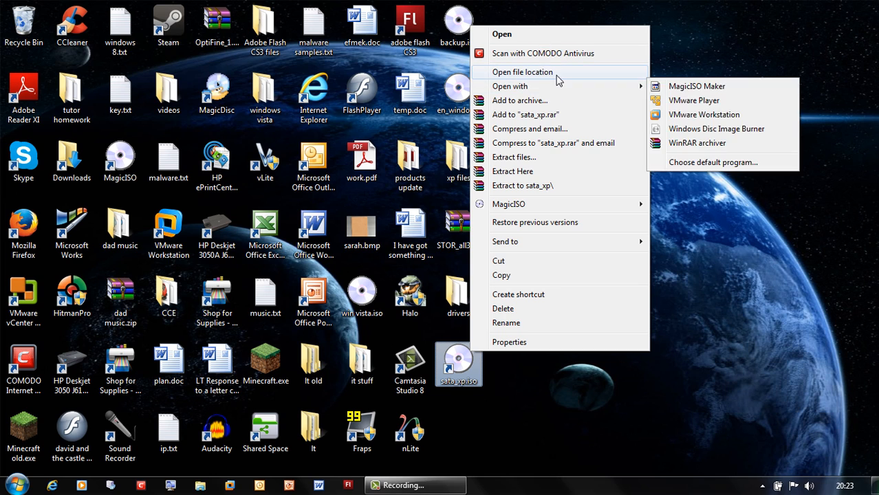
pyautogui.moveTo(571, 84)
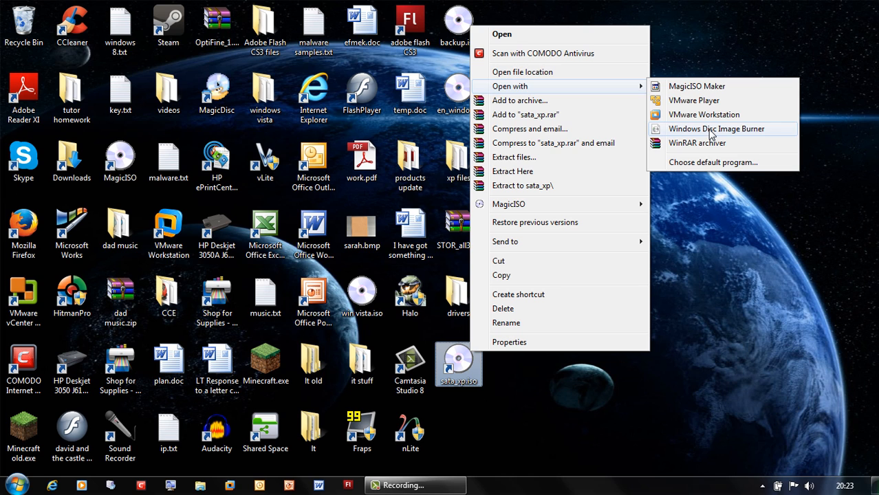
pyautogui.click(716, 129)
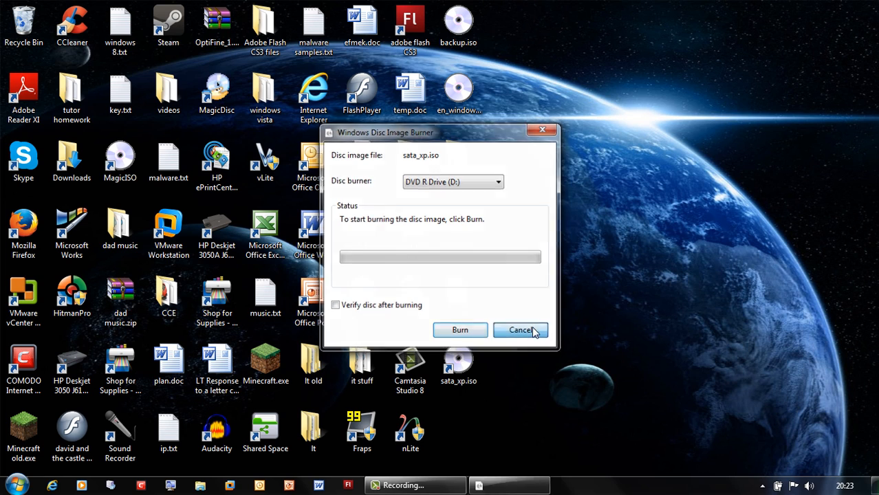
pyautogui.click(521, 330)
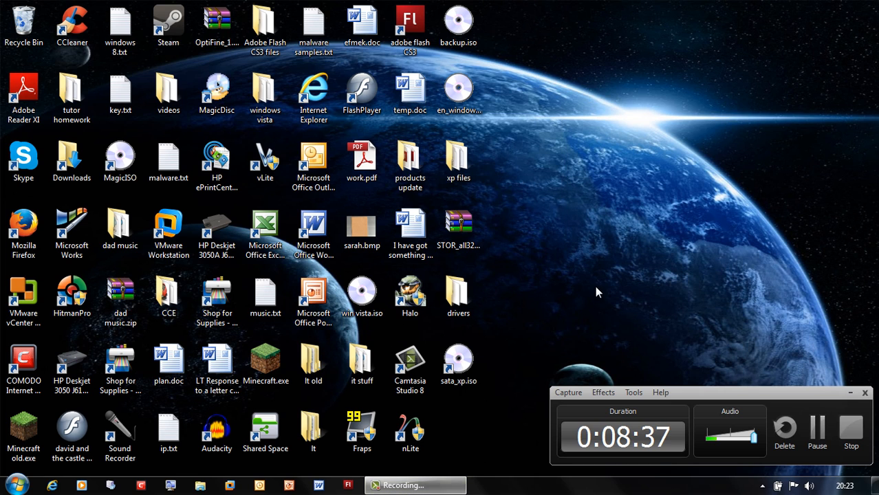